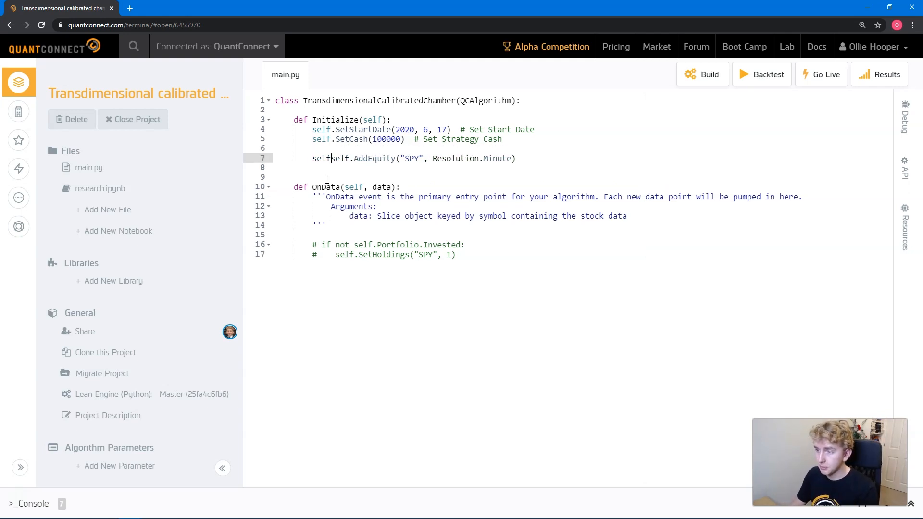
# - Set self.market = AddEquity("SPY", Resolution.Daily).Symbol and build to verify the edit
pyautogui.write('.market =')
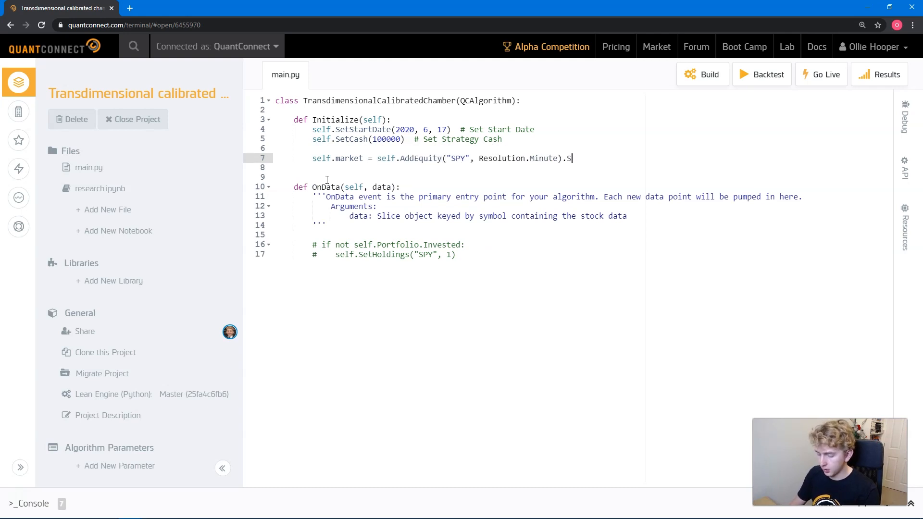
pyautogui.write('ymbol')
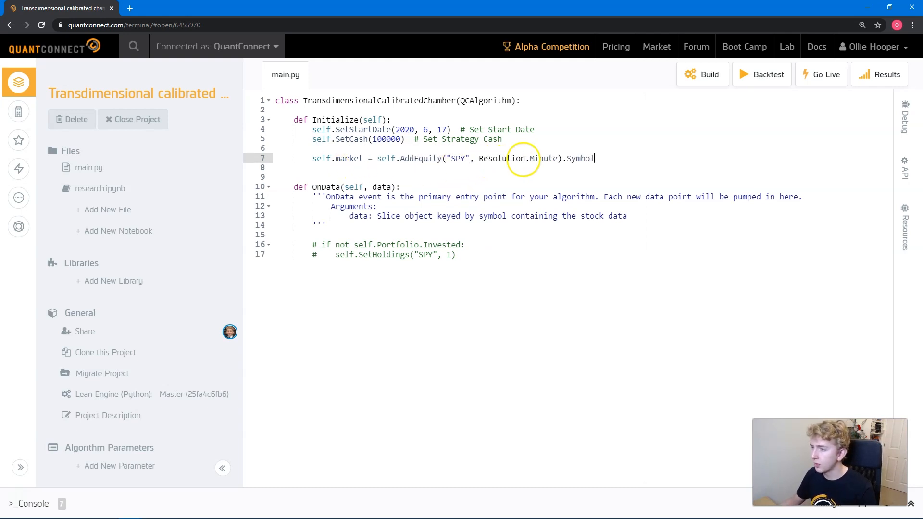
pyautogui.write('Daily')
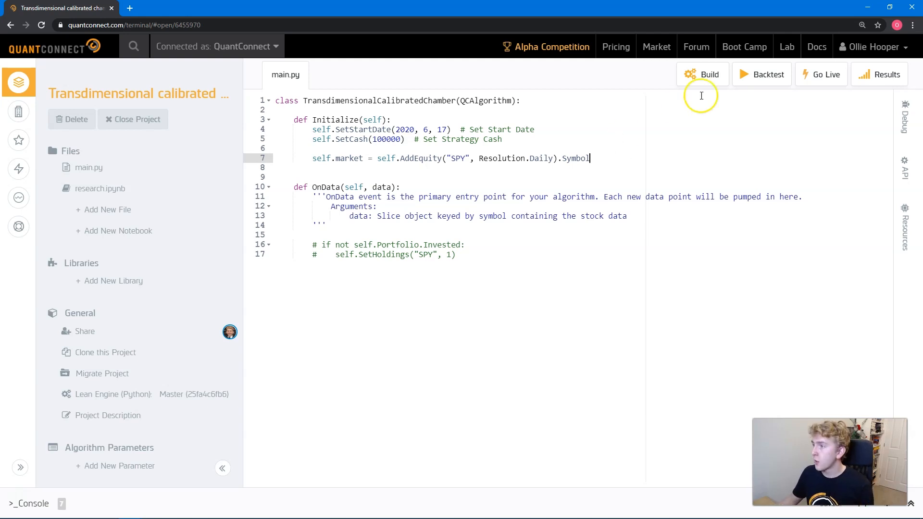
pyautogui.click(816, 46)
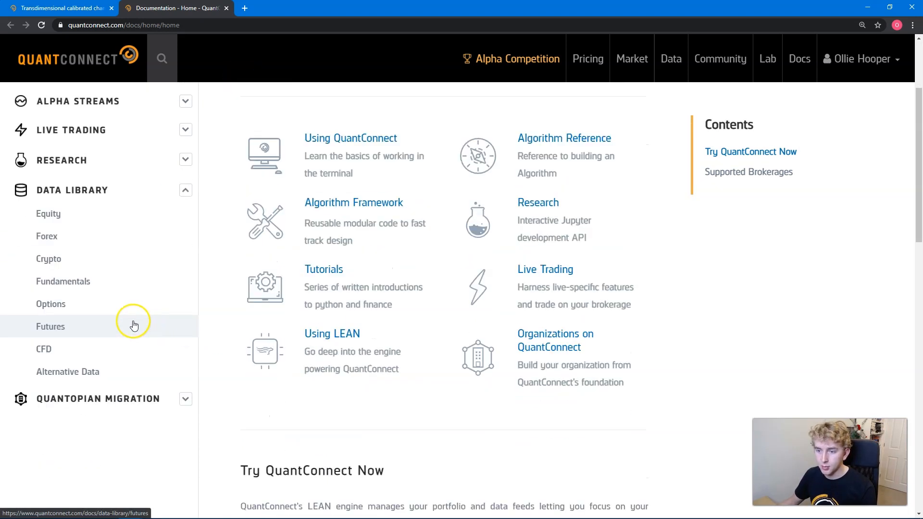
# - Copy the Python fundamental universe example from the Universe Selection docs and return to the code
pyautogui.click(63, 281)
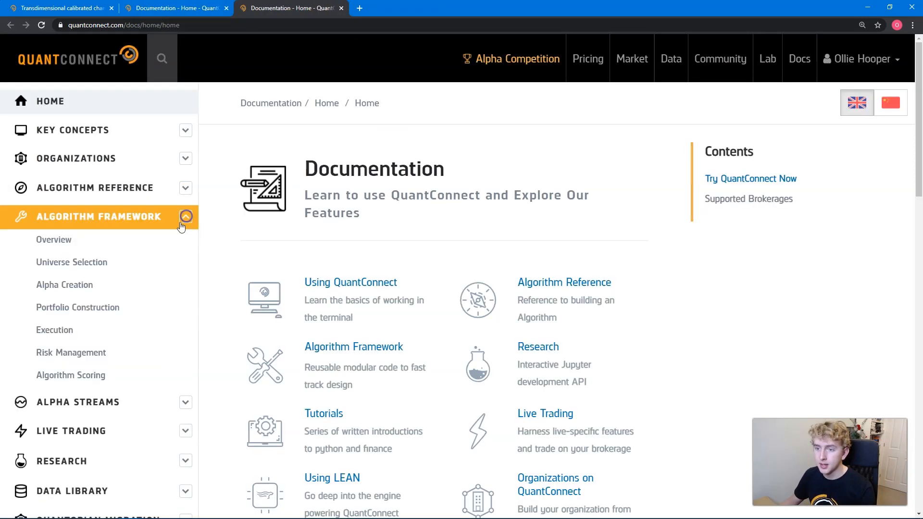
pyautogui.click(72, 262)
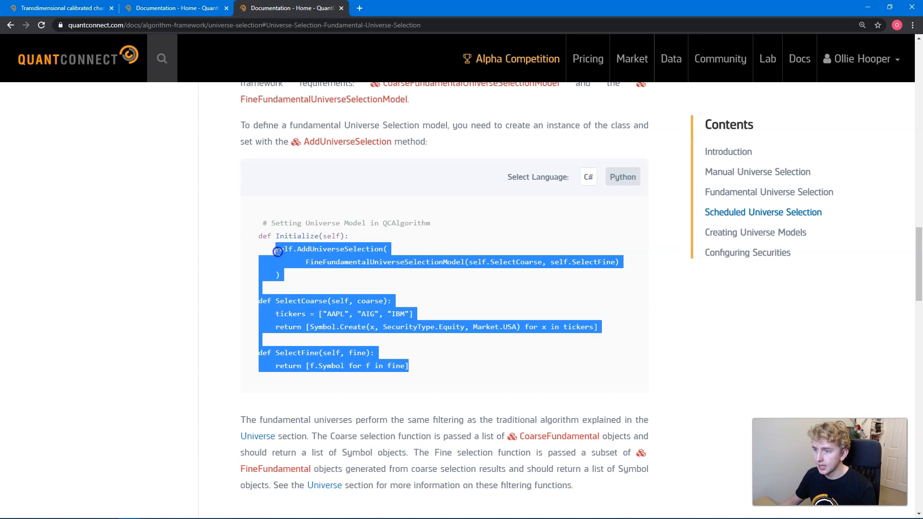
pyautogui.click(59, 8)
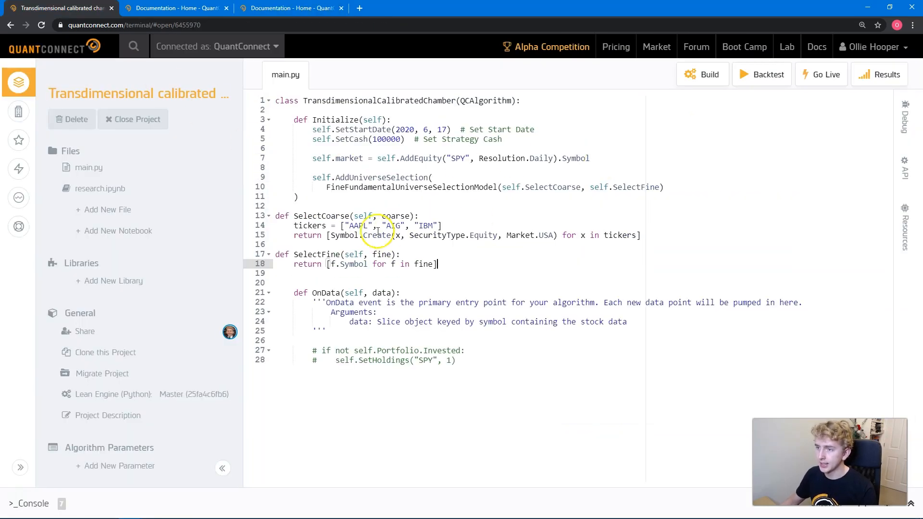
# - Indent the pasted SelectCoarse and SelectFine functions as class methods, then go back to the docs
pyautogui.moveTo(275, 215); pyautogui.dragTo(438, 263)
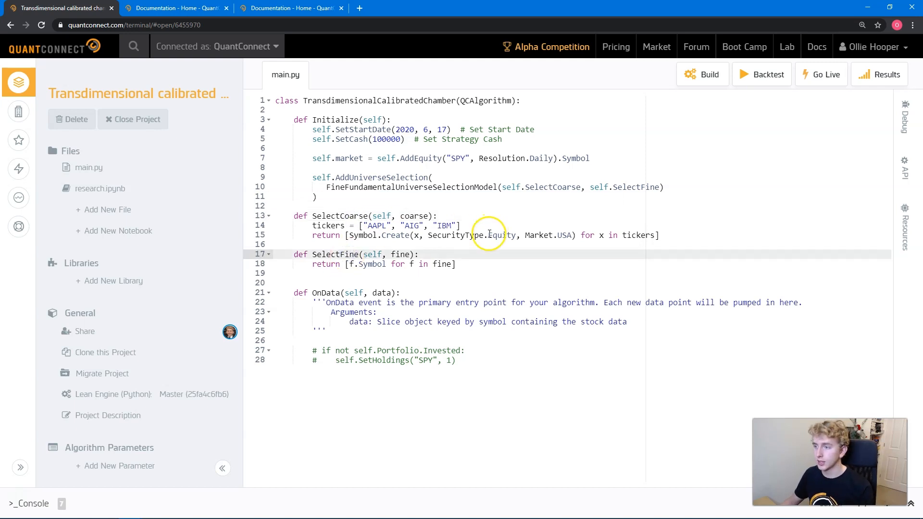
pyautogui.click(177, 7)
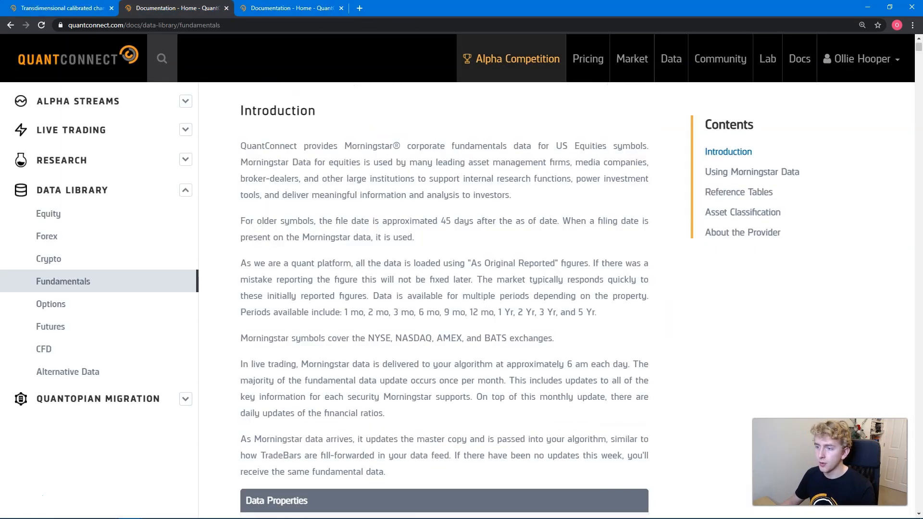
# - Make SelectFine return only stocks whose MorningstarSectorCode is Technology, using the Asset Classification example
pyautogui.click(59, 8)
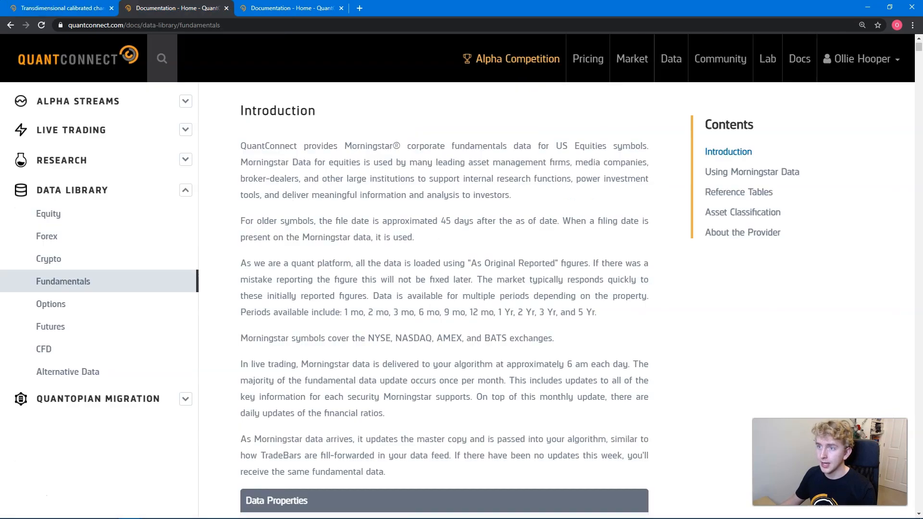
pyautogui.moveTo(85, 277)
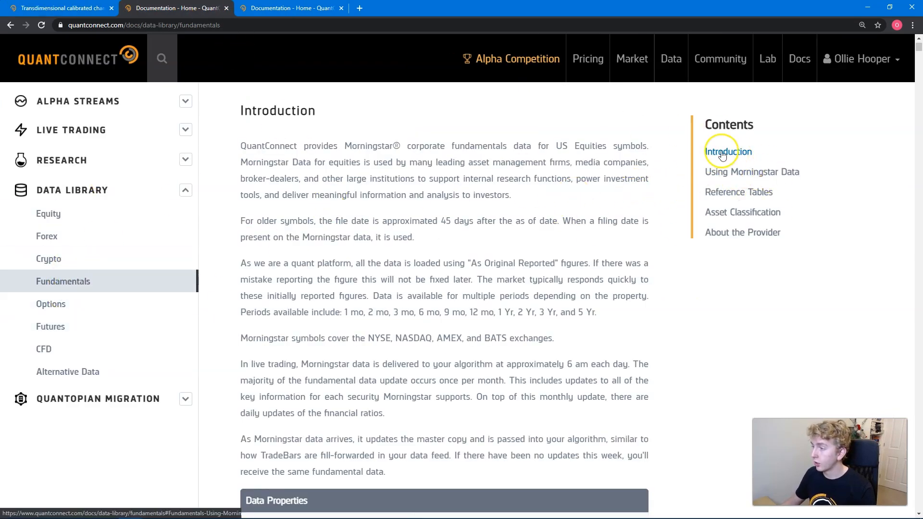
pyautogui.click(743, 212)
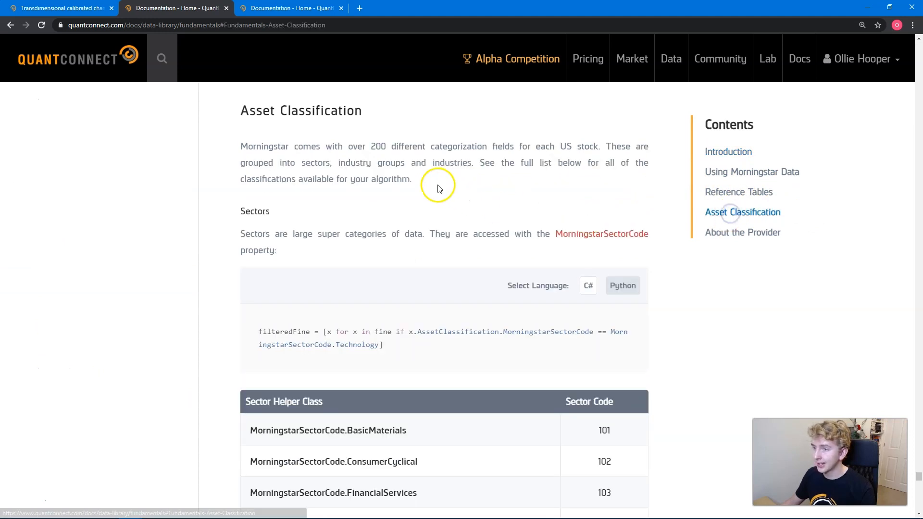
pyautogui.scroll(-3)
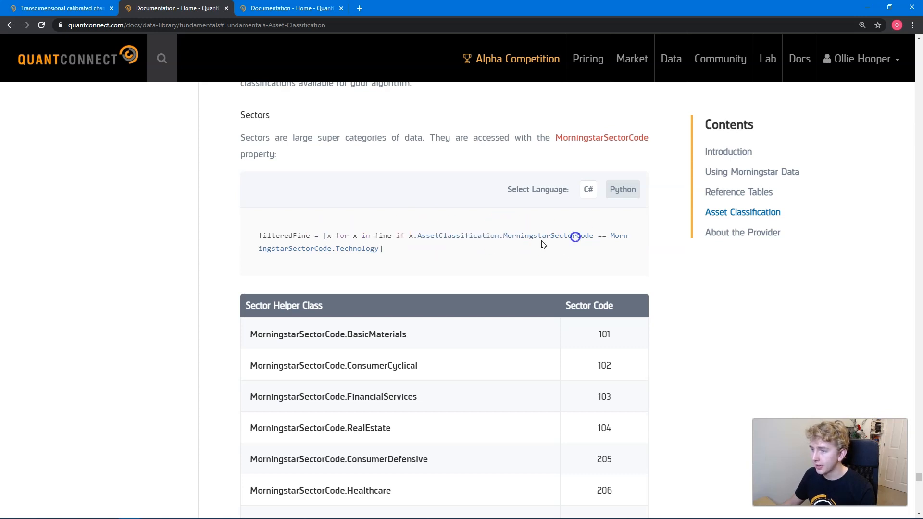
pyautogui.moveTo(333, 236); pyautogui.dragTo(382, 248)
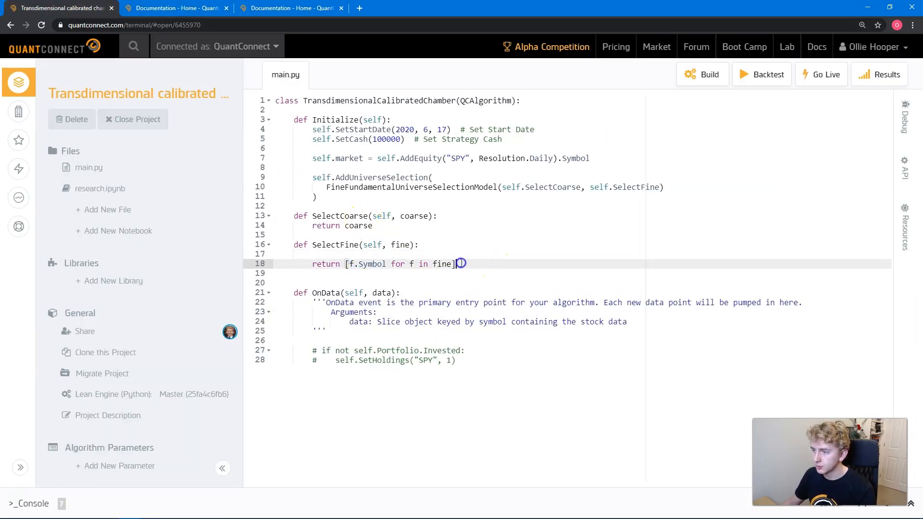
pyautogui.write('[x for x in fine if x.AssetClassification.MorningstarSectorCode == MorningstarSectorCode.Technology]')
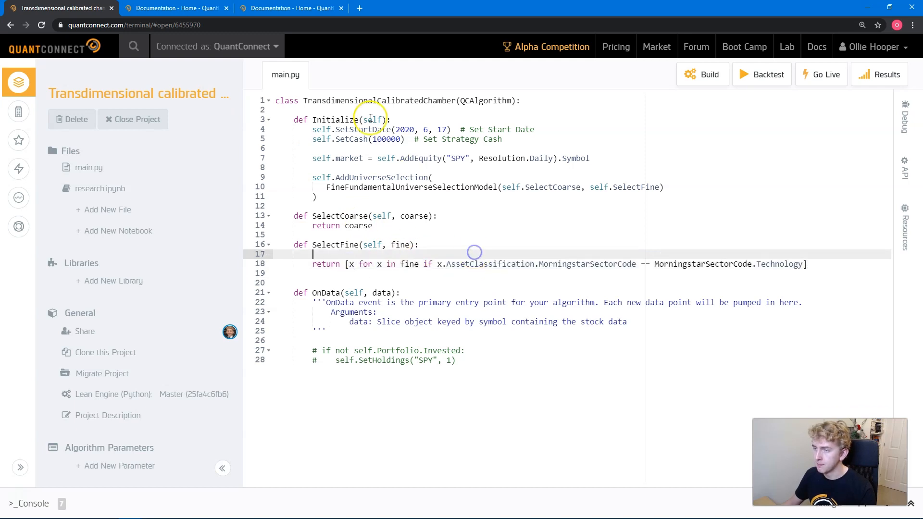
pyautogui.click(289, 8)
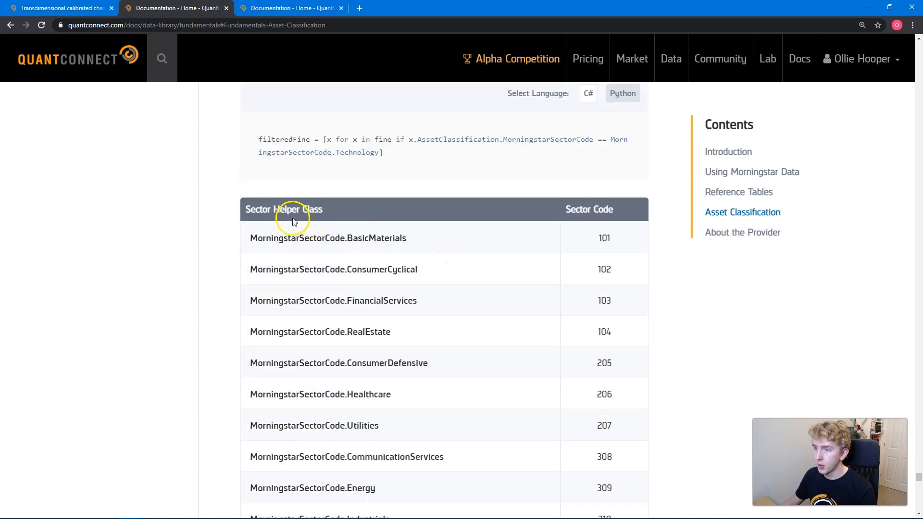
# - Copy ConsumerCyclical from the Sector Helper Class table to replace Technology in SelectFine
pyautogui.scroll(-3)
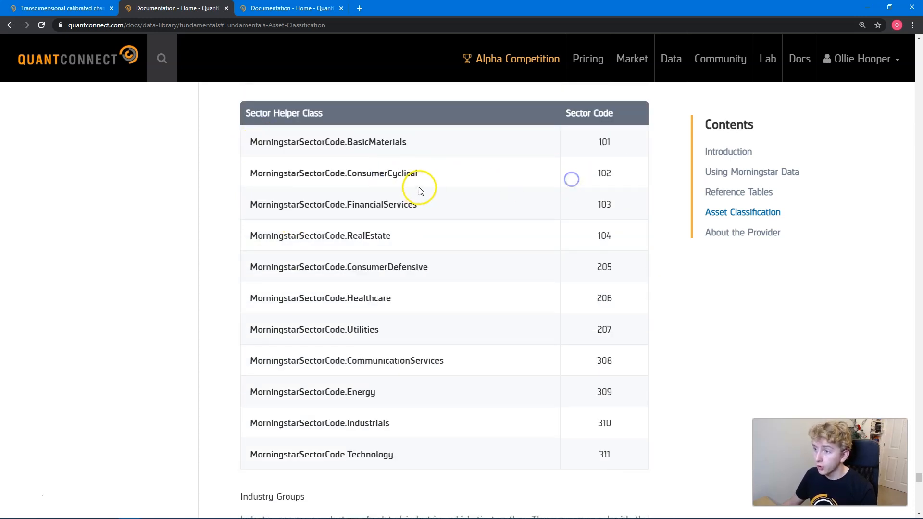
pyautogui.doubleClick(331, 173)
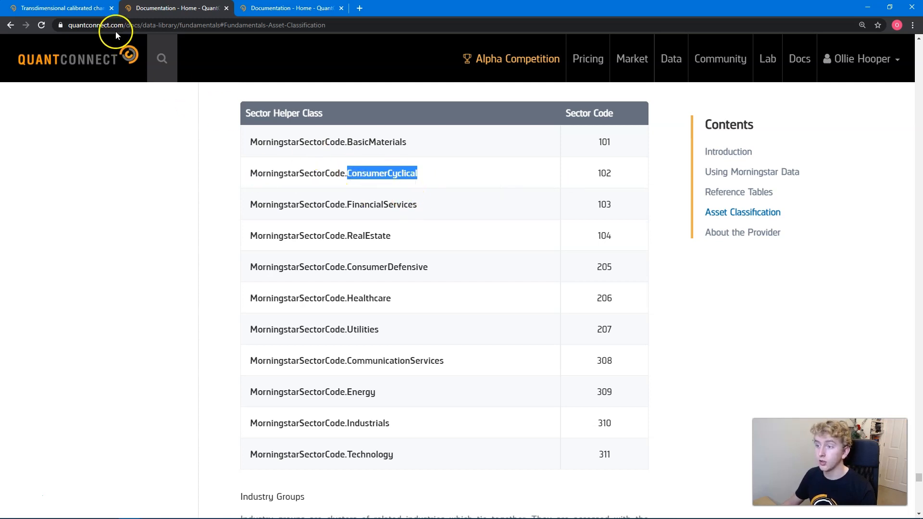
pyautogui.click(59, 8)
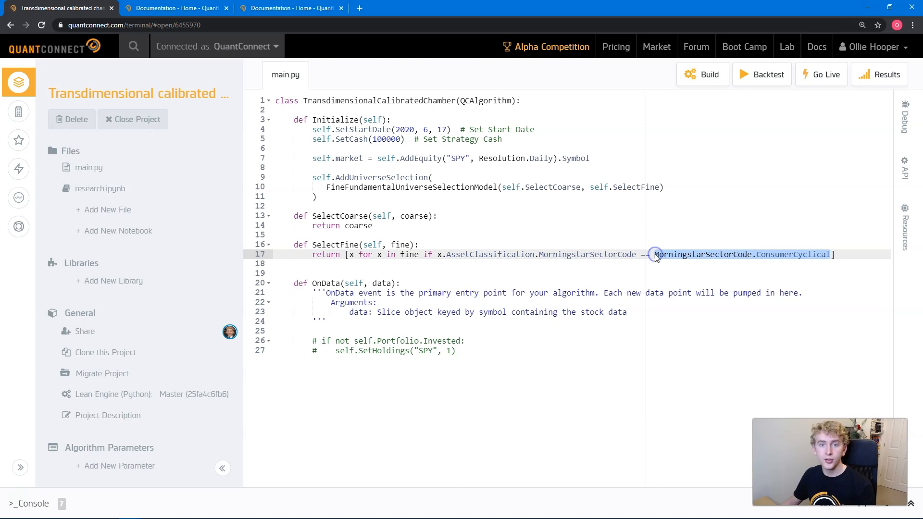
pyautogui.moveTo(410, 227)
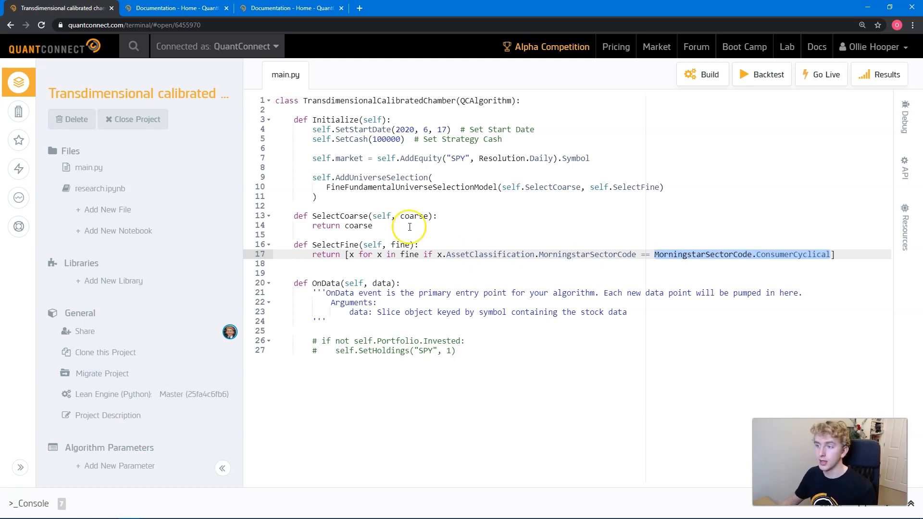
# - Return [c.Symbol for c in coarse if c.Price > 5] from SelectCoarse and x.Symbol from SelectFine
pyautogui.click(429, 225)
pyautogui.write('[c for c')
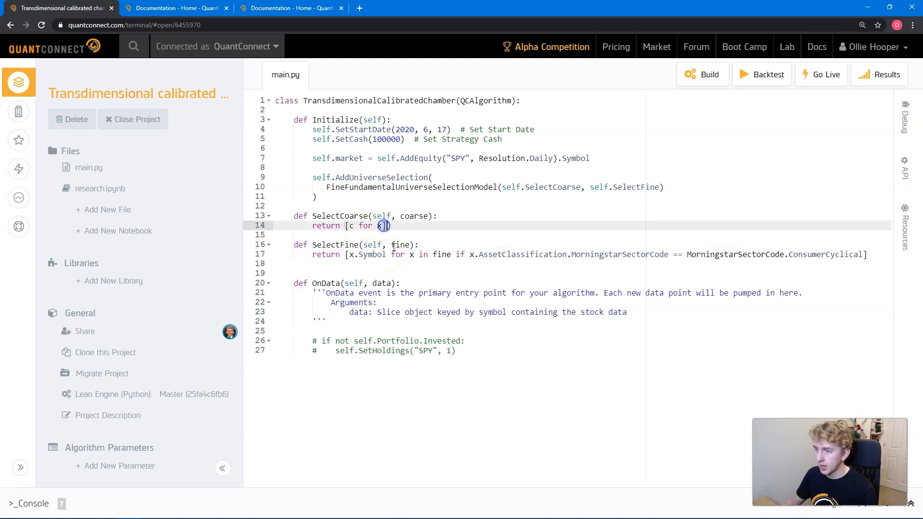
pyautogui.write('.')
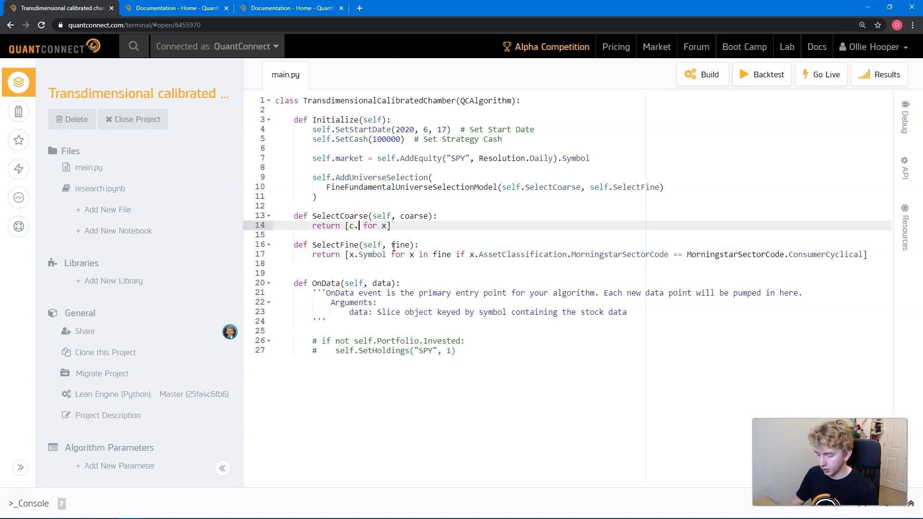
pyautogui.write('Symbol')
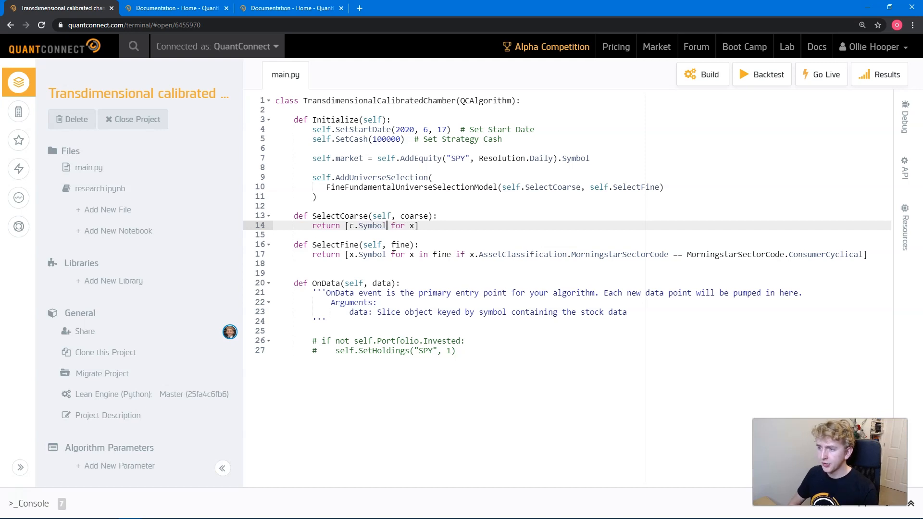
pyautogui.write('c in coarse if c.Price > 5')
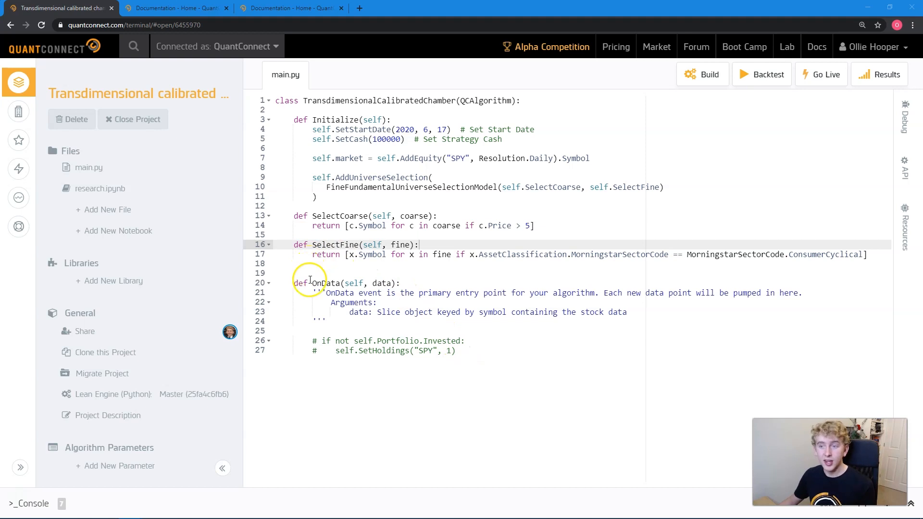
# - Define into_market(self) calling self.Liquidate() and self.SetHoldings(self.market, 1)
pyautogui.click(309, 272)
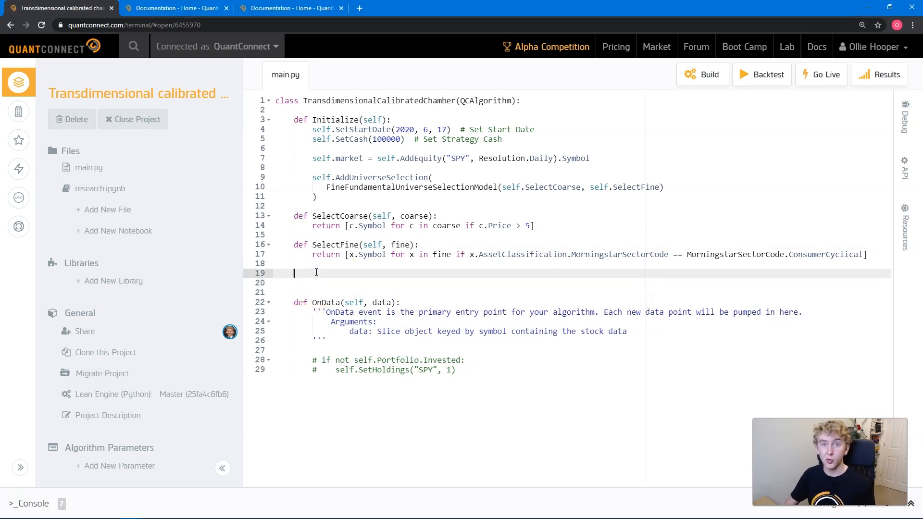
pyautogui.write('def')
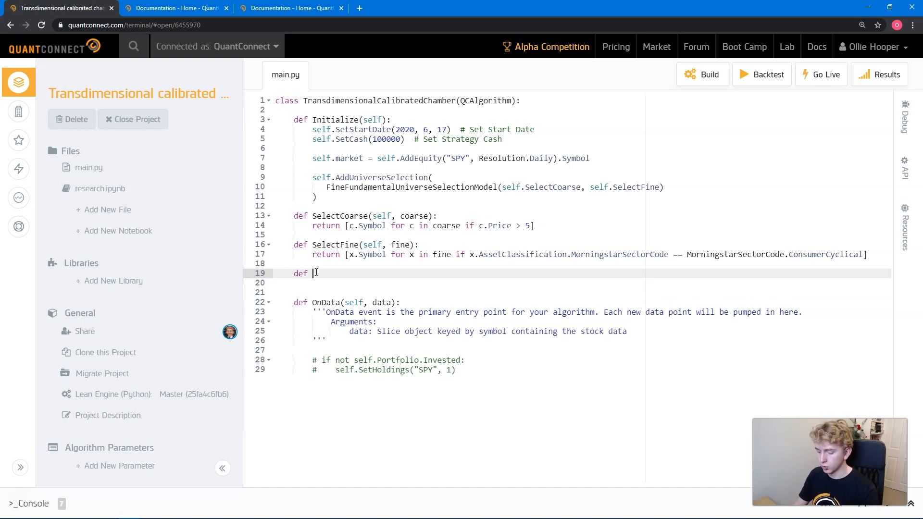
pyautogui.write('into_market()')
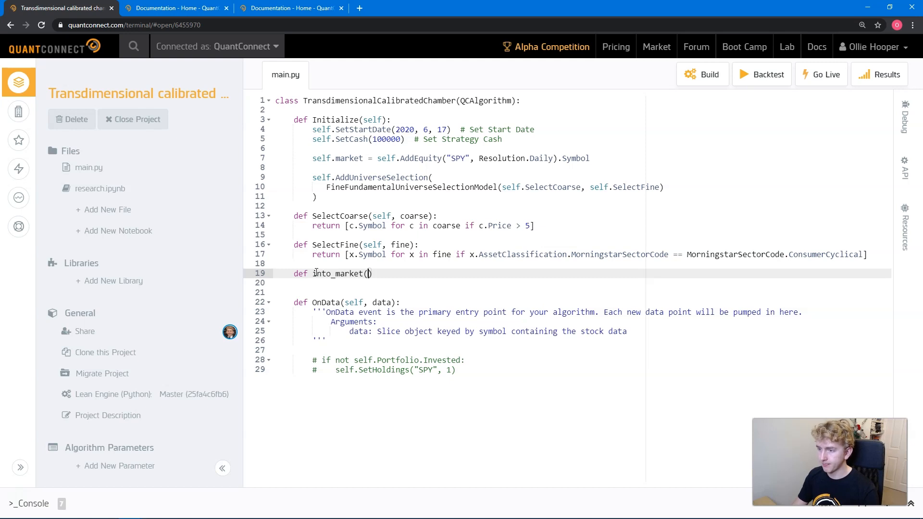
pyautogui.write('self):')
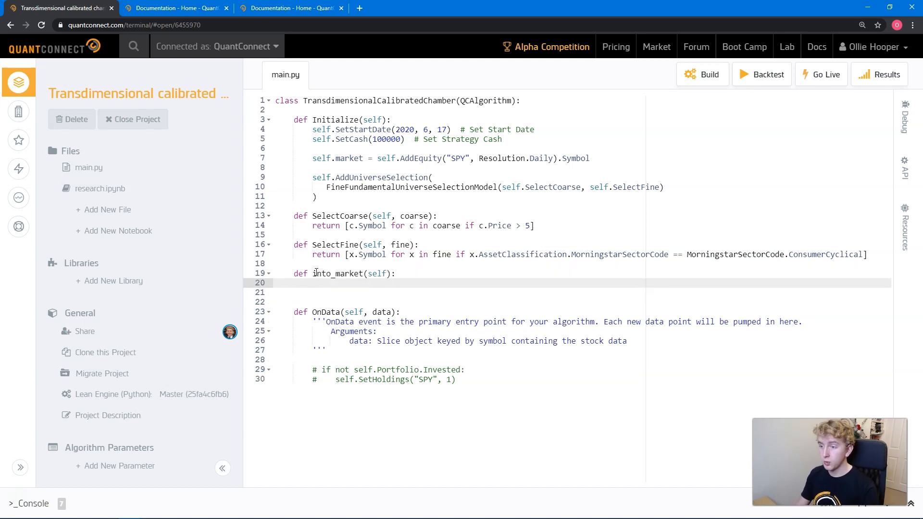
pyautogui.write('self.Liquidate()')
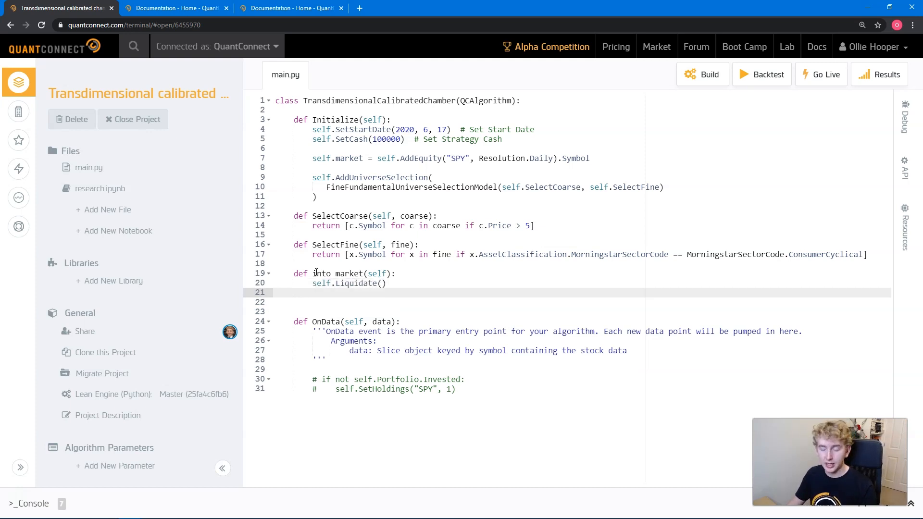
pyautogui.write('self')
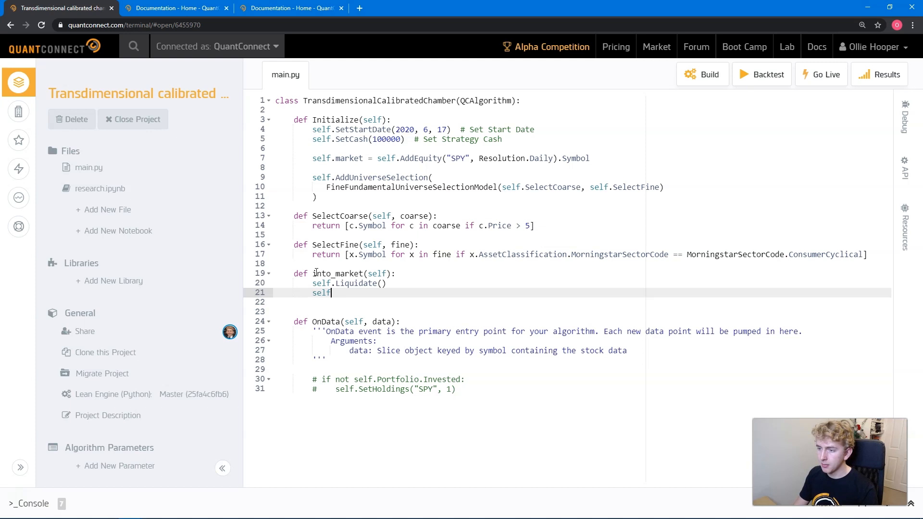
pyautogui.write('.Set')
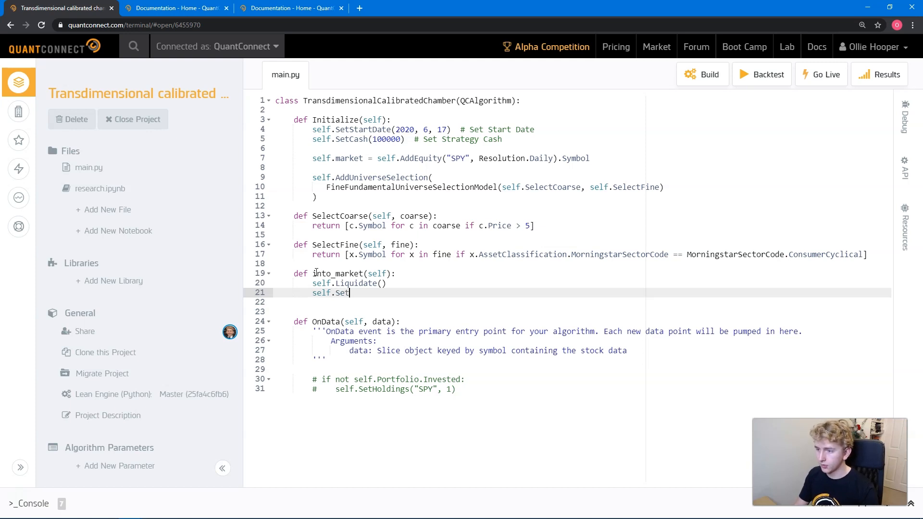
pyautogui.write('Holdings(self.market, 1)')
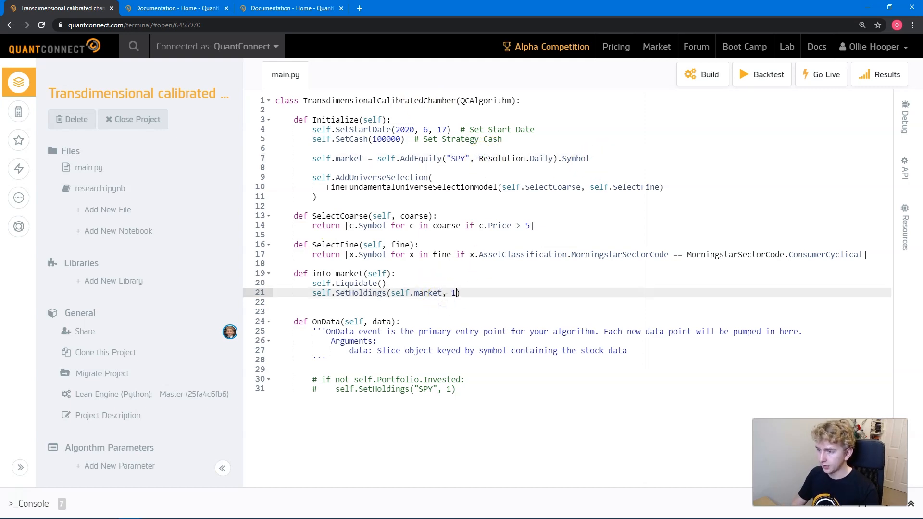
pyautogui.press('enter')
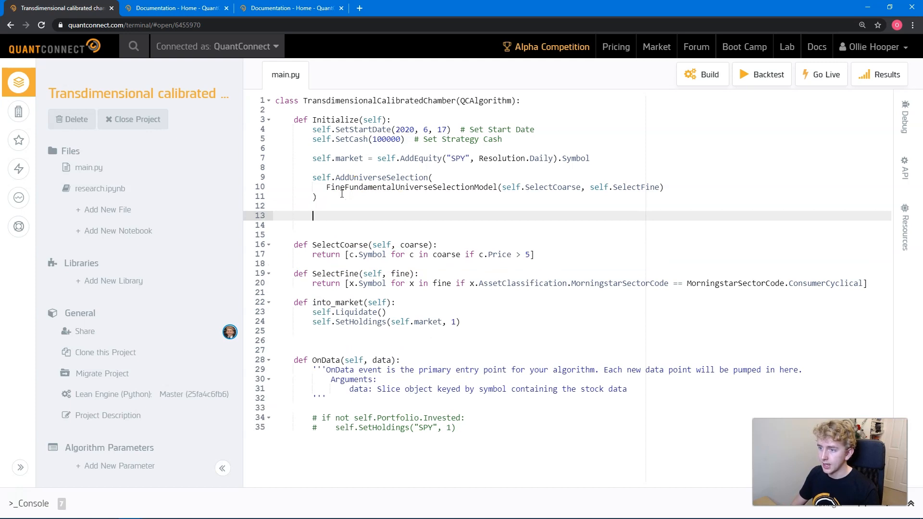
# - Set self.in_consumer = True in Initialize and self.in_consumer = False at the end of into_market
pyautogui.write('self.in')
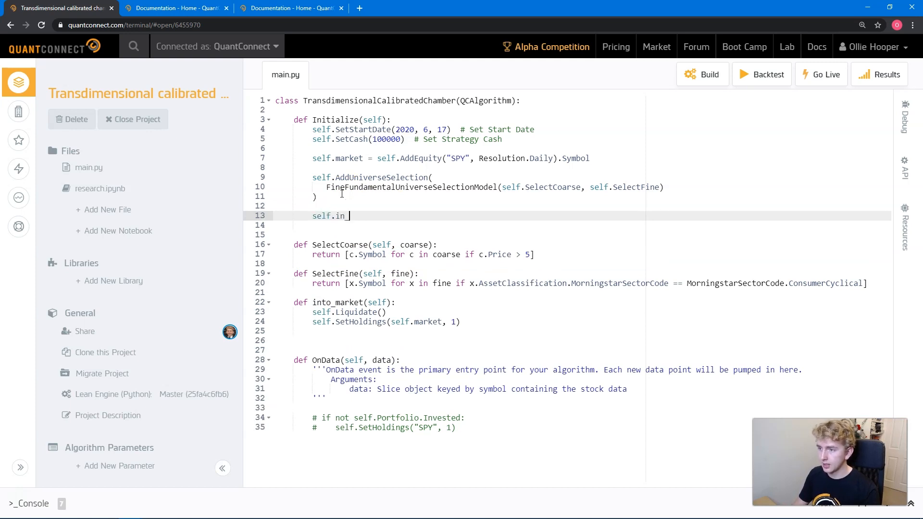
pyautogui.write('consumer = True')
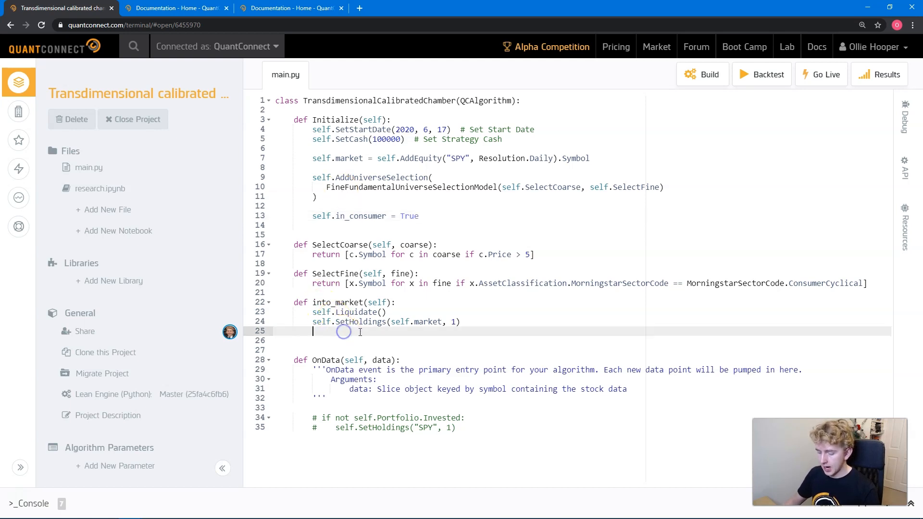
pyautogui.write('self.ins')
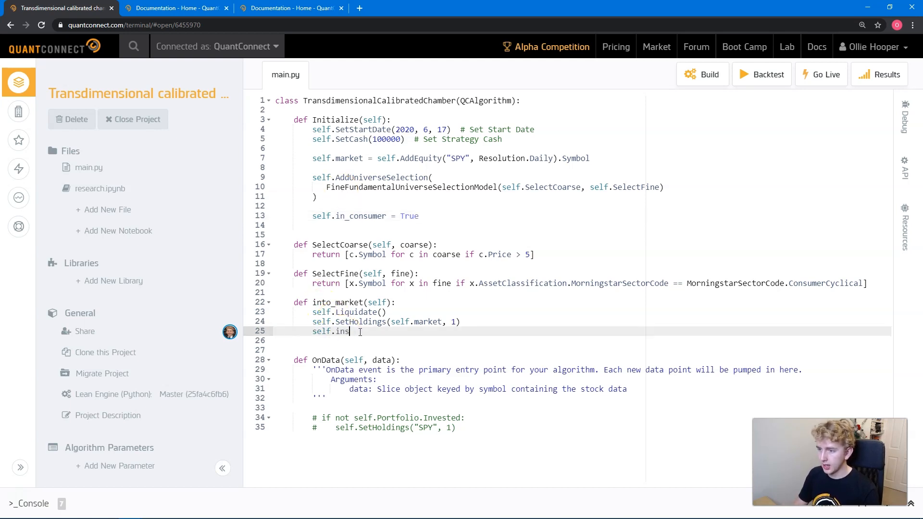
pyautogui.write('_consumer')
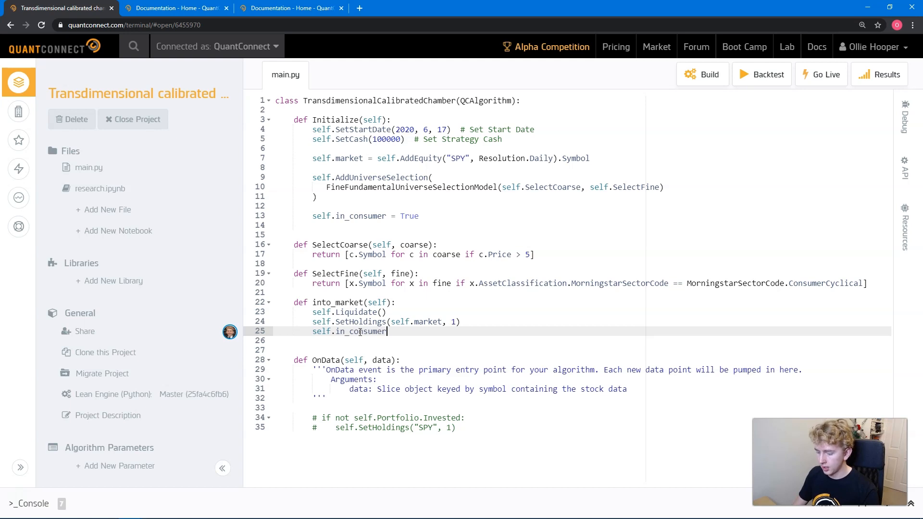
pyautogui.rightClick(463, 327)
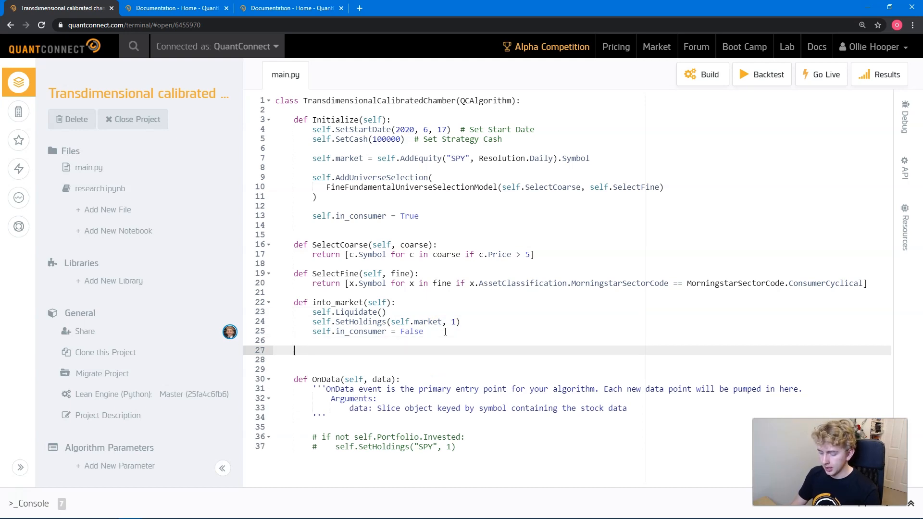
# - Define into_consumer(self, securities) that liquidates and loops for s in securities
pyautogui.write('def into')
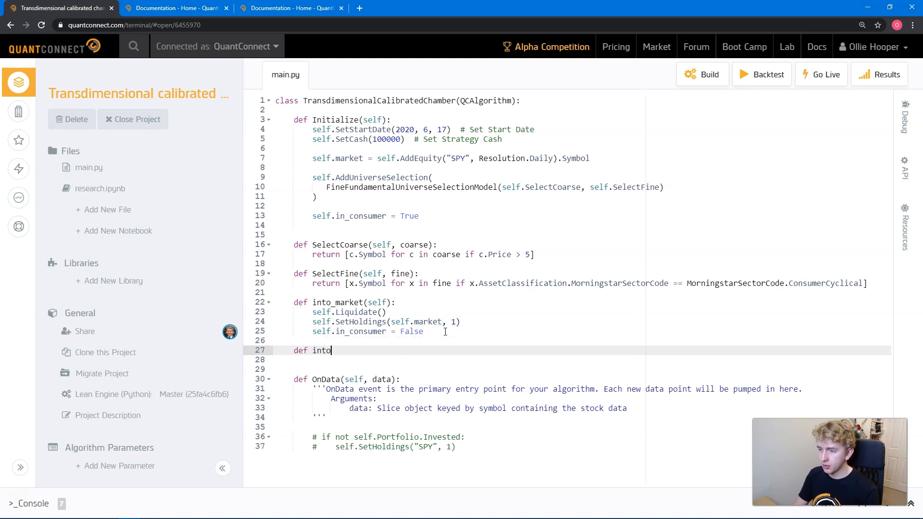
pyautogui.write('_consumer')
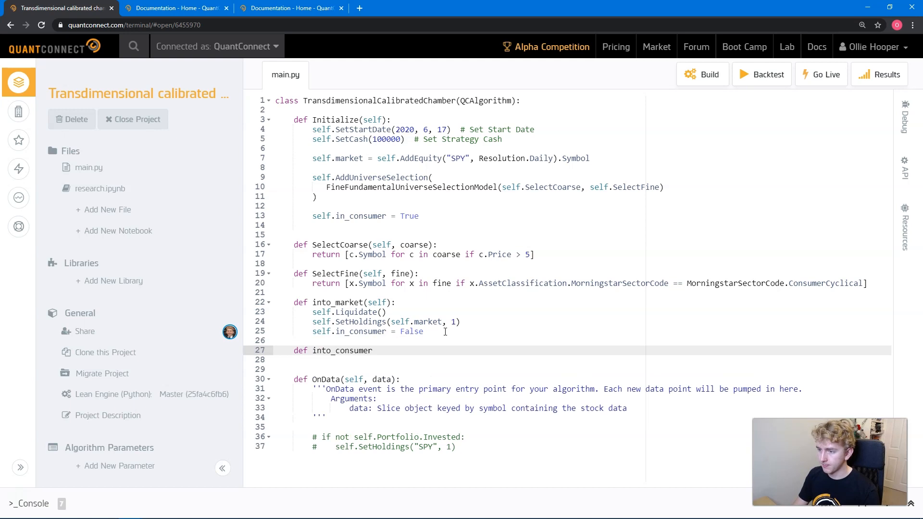
pyautogui.write('(self)')
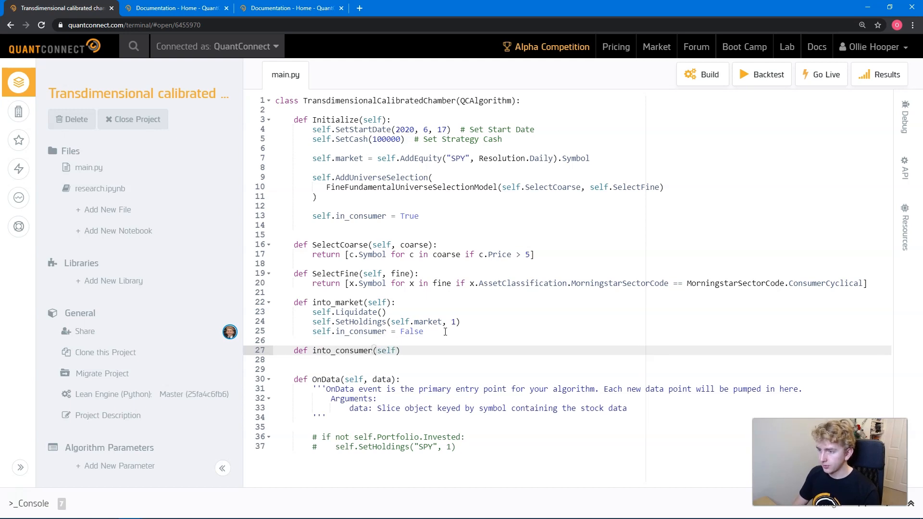
pyautogui.write(', secru')
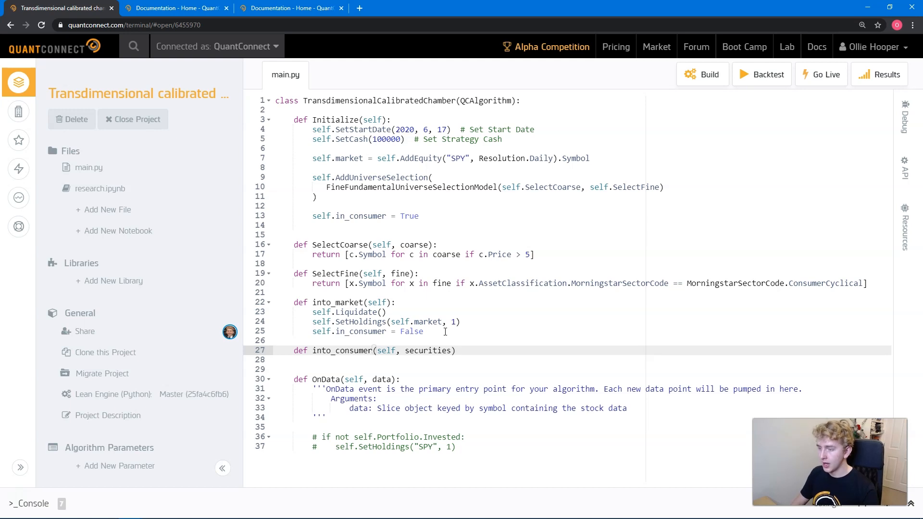
pyautogui.write('self.Liquidate')
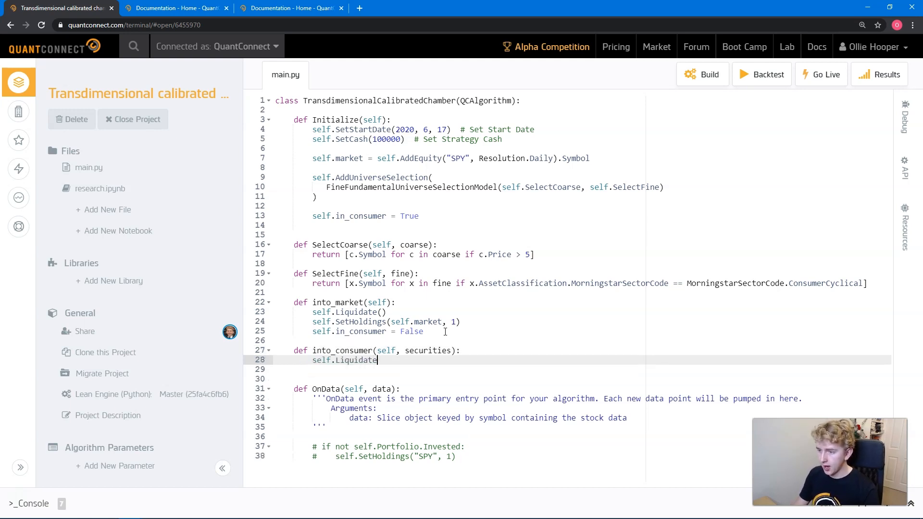
pyautogui.write('()')
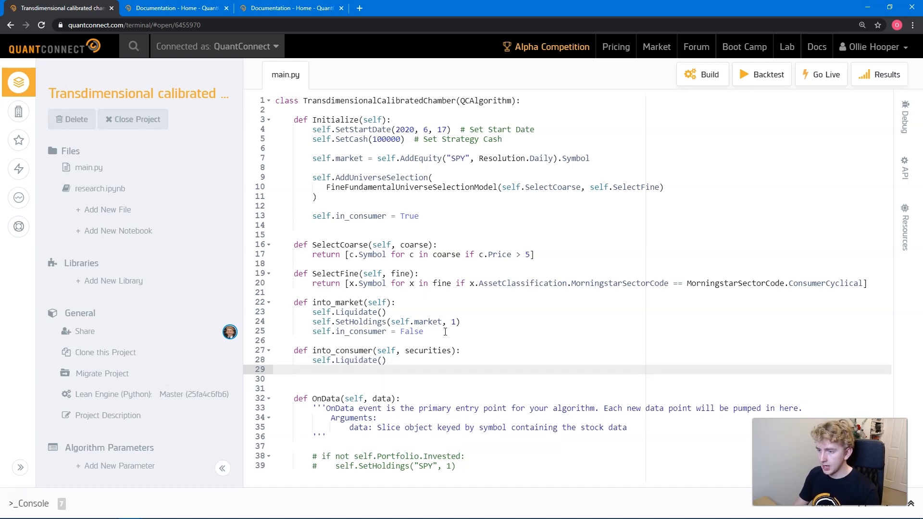
pyautogui.write('for s in secru')
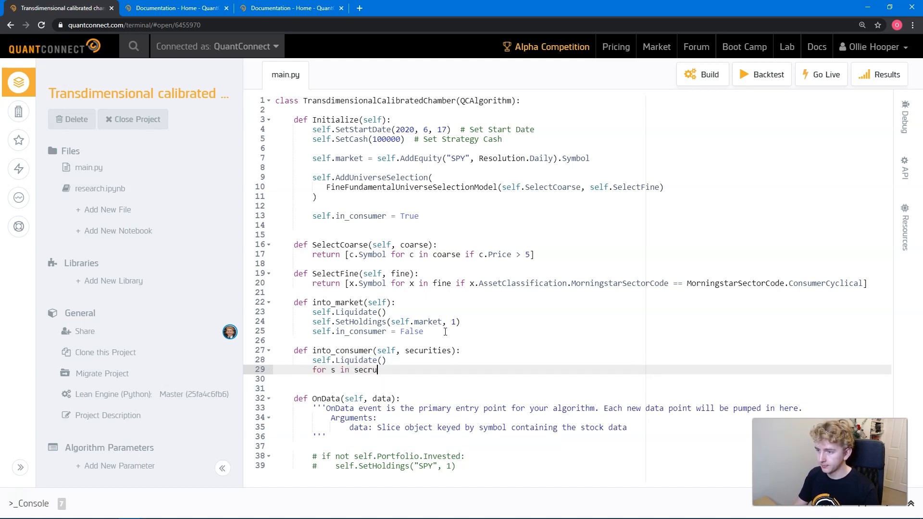
pyautogui.press('Backspace')
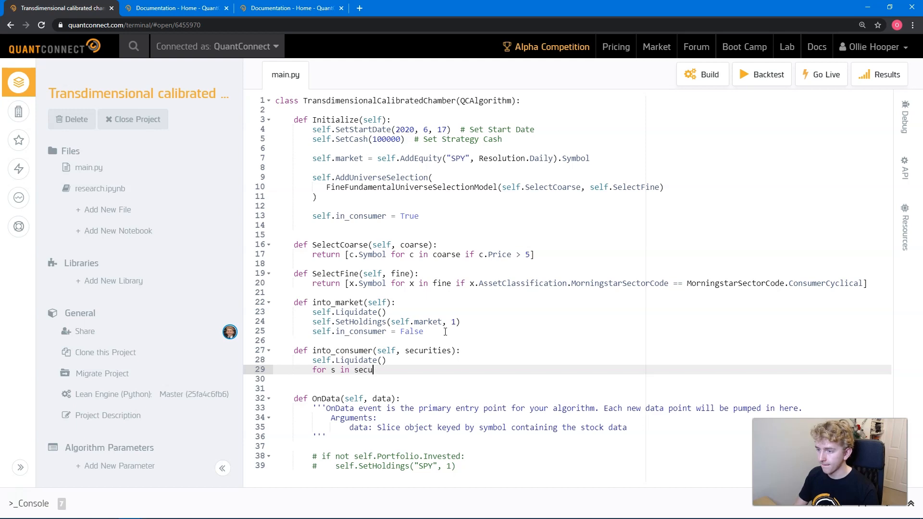
pyautogui.write('rities:')
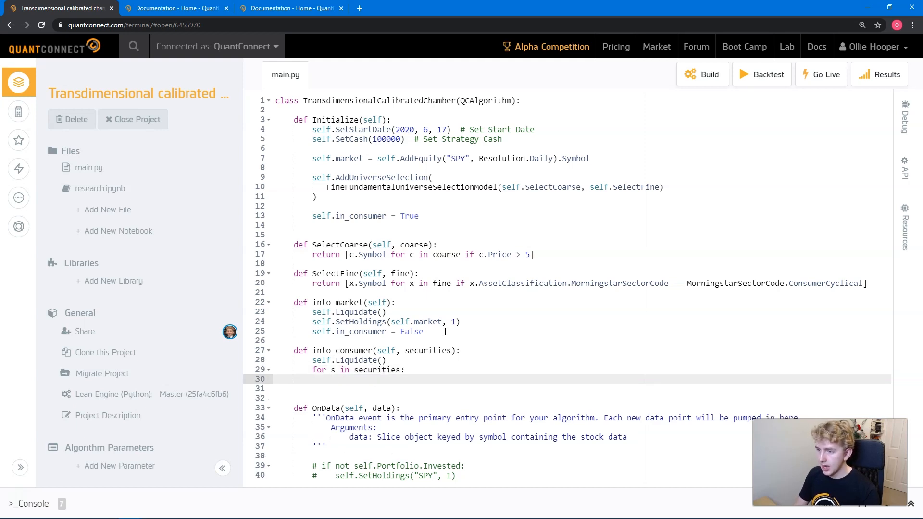
# - Inside the loop call self.SetHoldings(s, 1 / len(securities)), then set self.in_consumer = True
pyautogui.write('self.SetHoldings(self.')
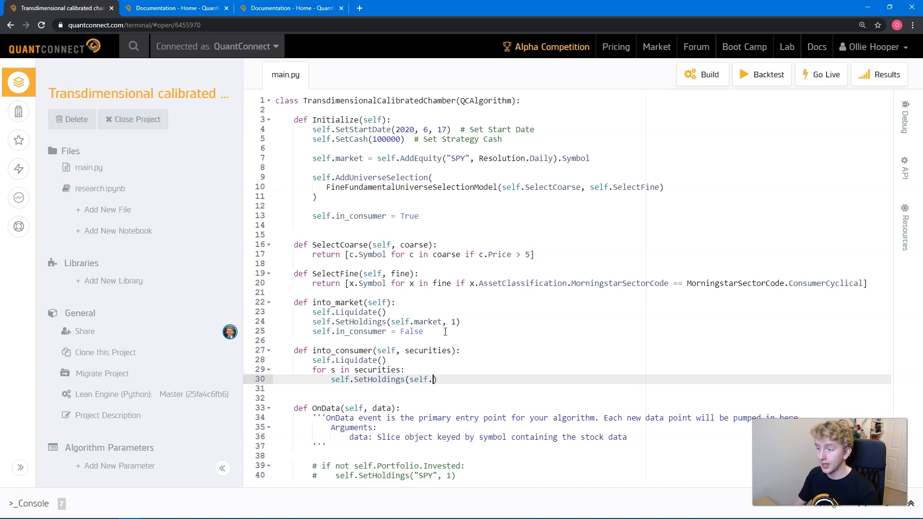
pyautogui.write('s,')
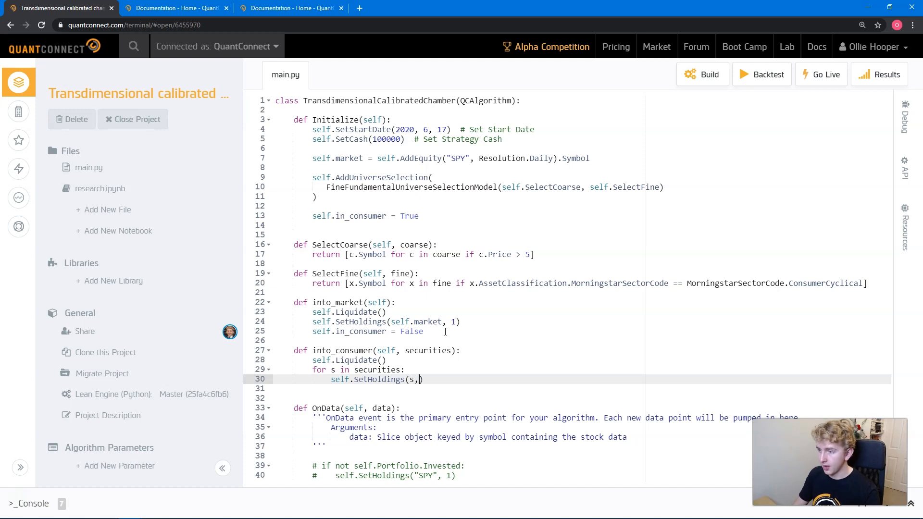
pyautogui.write('1 / len(securitie')
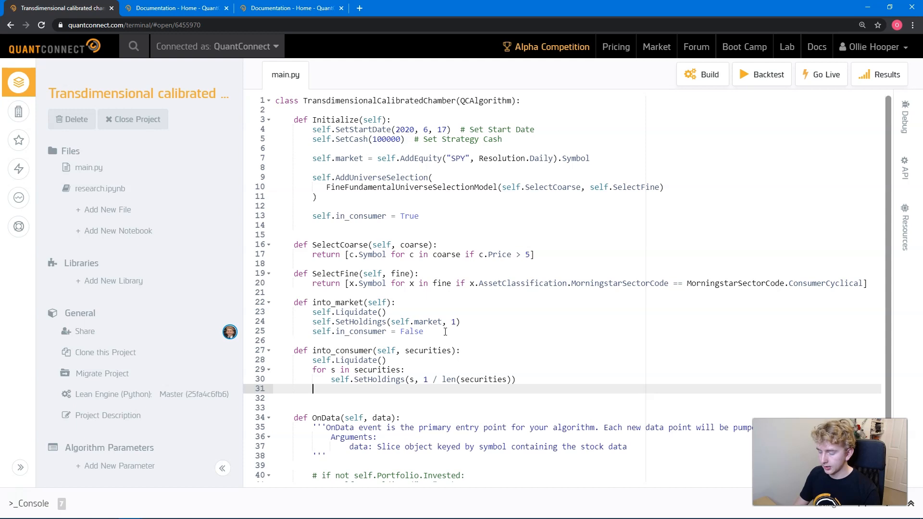
pyautogui.write('self.in_')
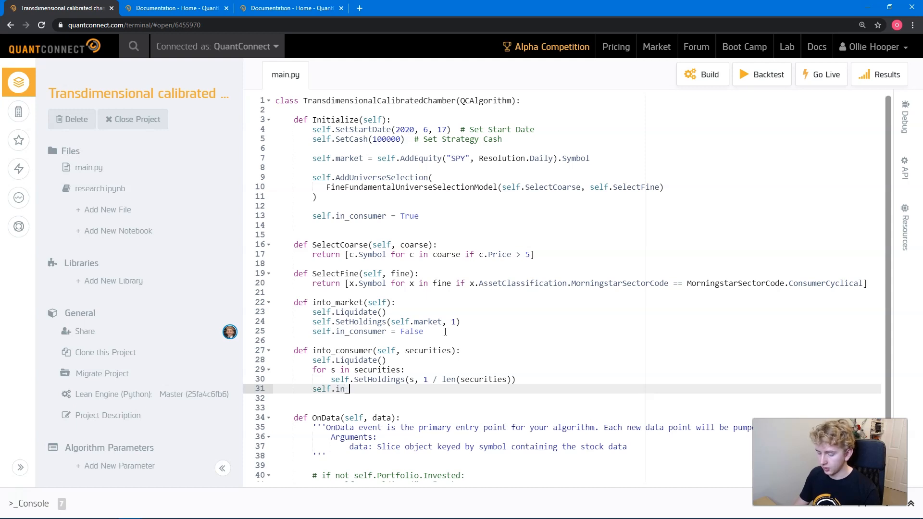
pyautogui.write('consumer = True')
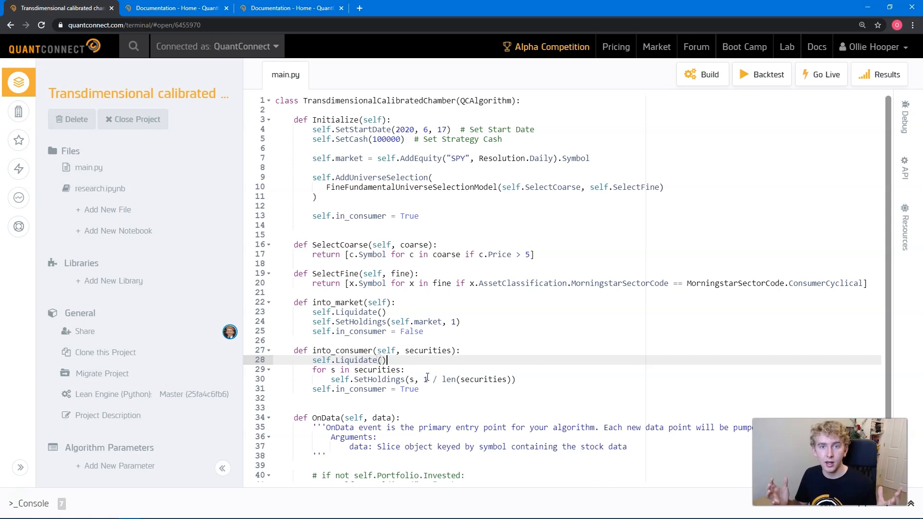
# - Add self.consumer_months = [11, 12, 1, 2, 3] in Initialize
pyautogui.click(420, 216)
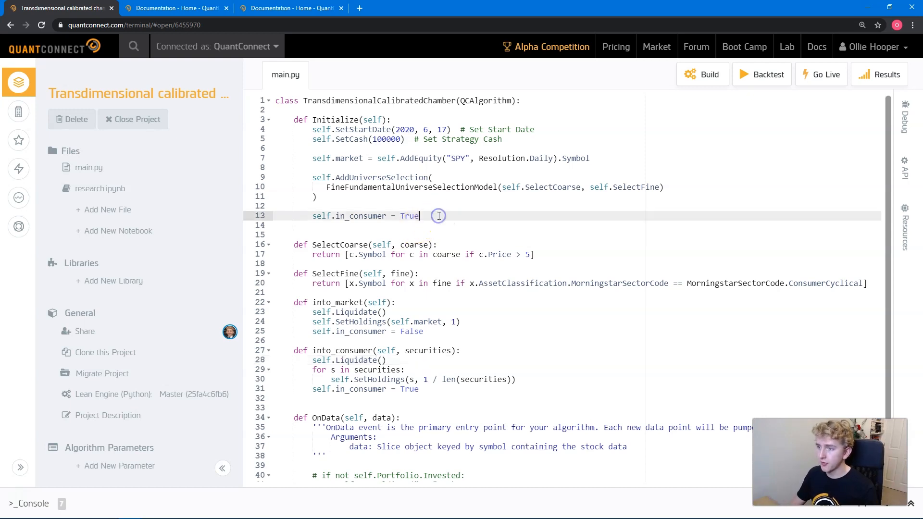
pyautogui.write('se')
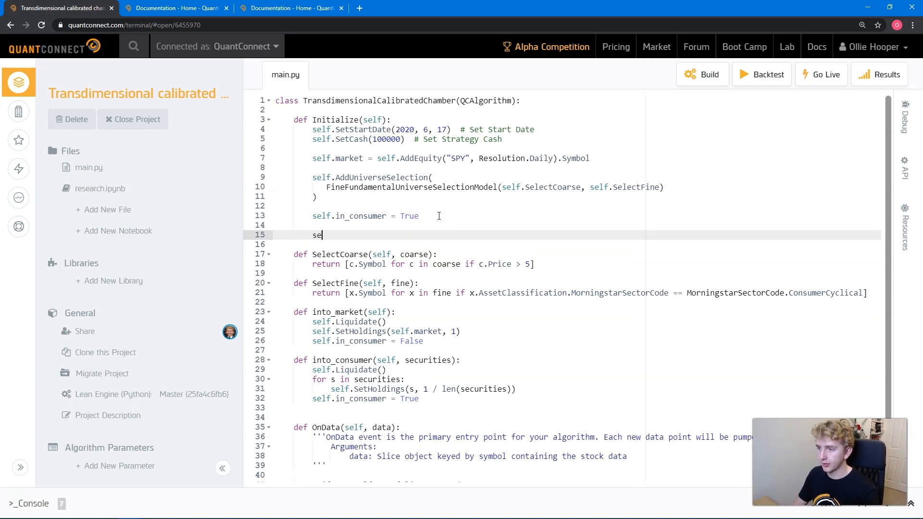
pyautogui.write('lf.consume')
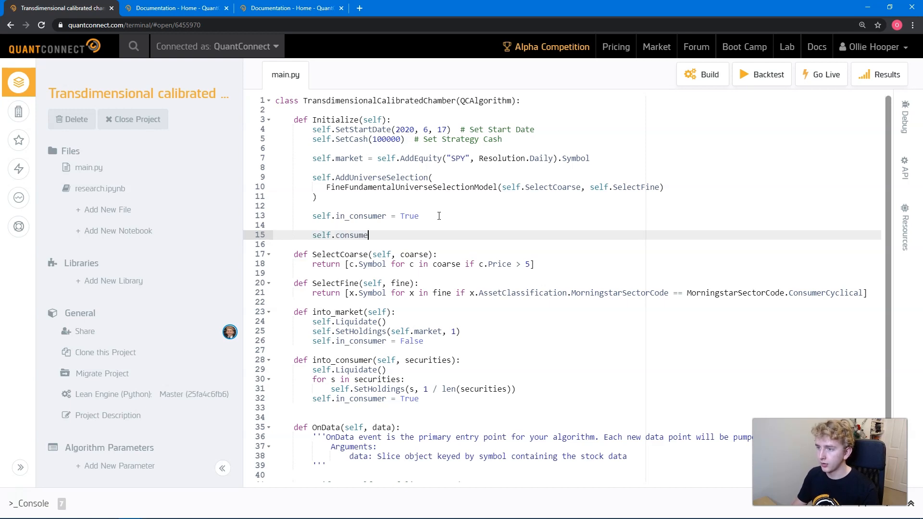
pyautogui.write('_months')
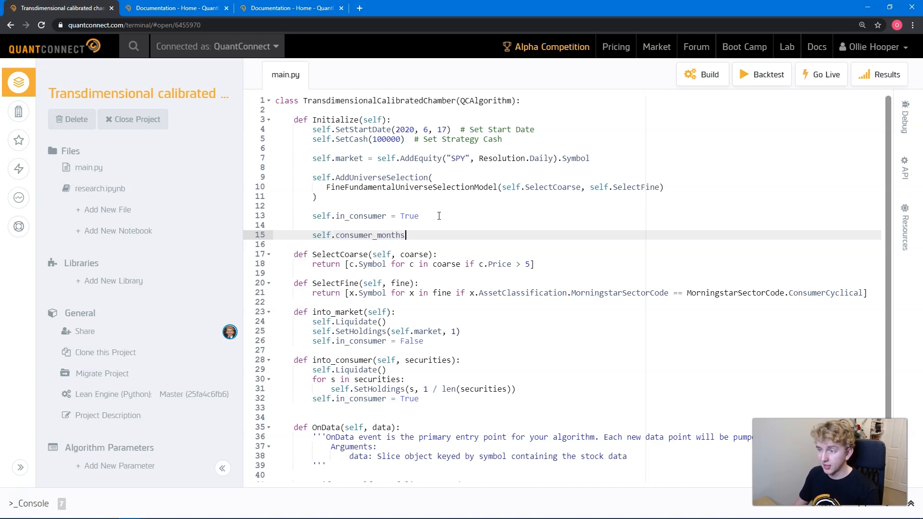
pyautogui.write('= [1]')
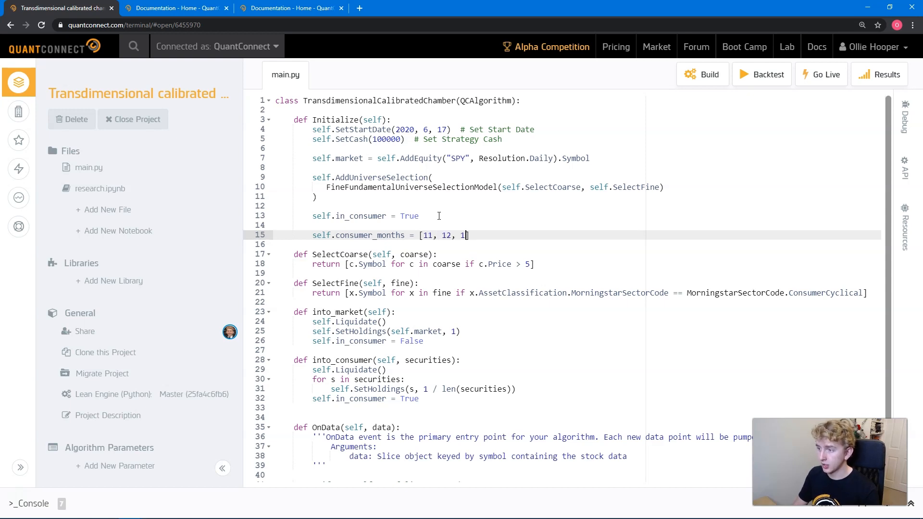
pyautogui.write(', 2, 3')
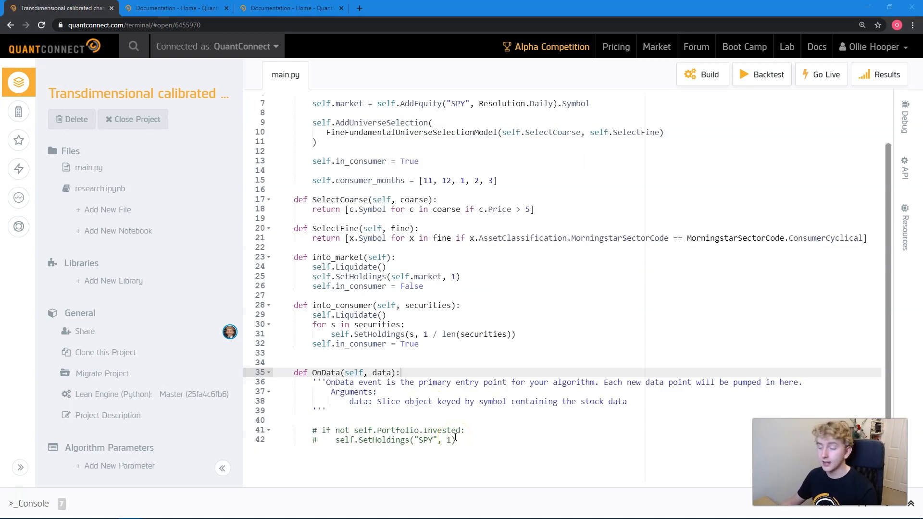
# - Replace the OnData placeholder with an 'if self.Time.month not in self.consumer_months' check
pyautogui.moveTo(420, 382); pyautogui.dragTo(338, 402)
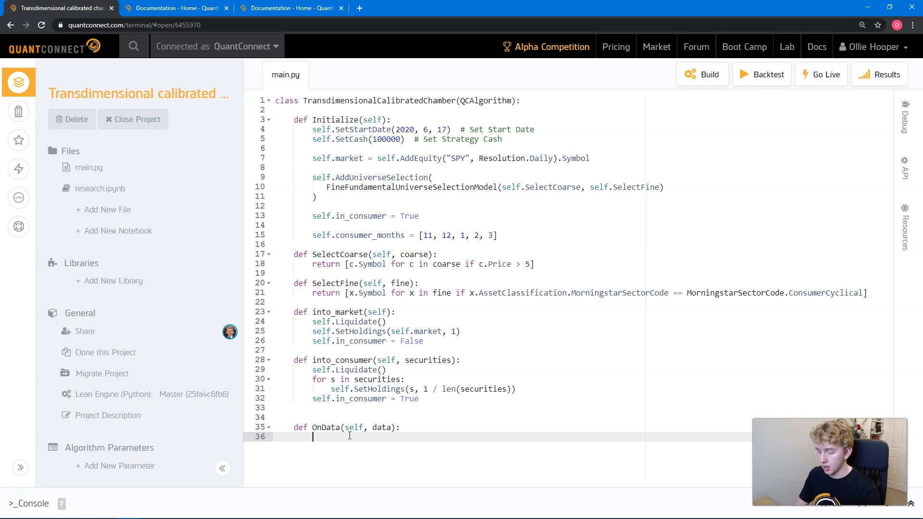
pyautogui.write('if self.i')
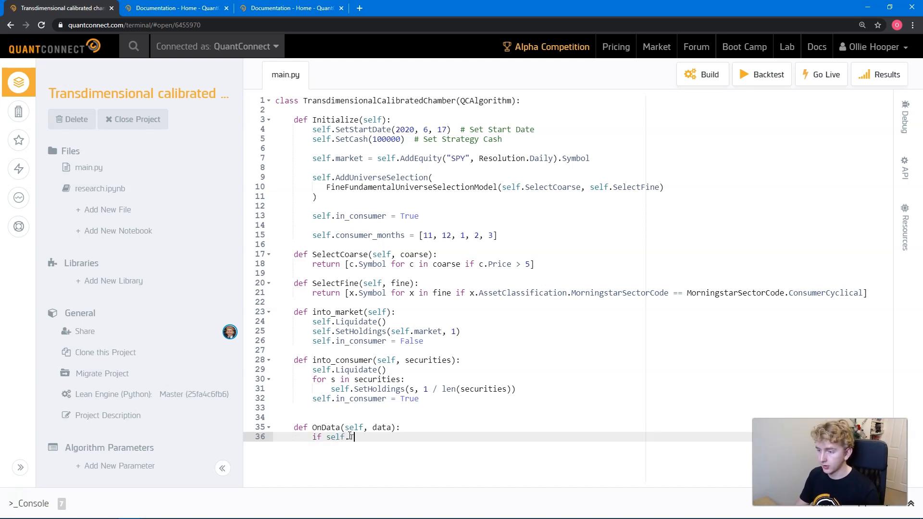
pyautogui.write('Time.month')
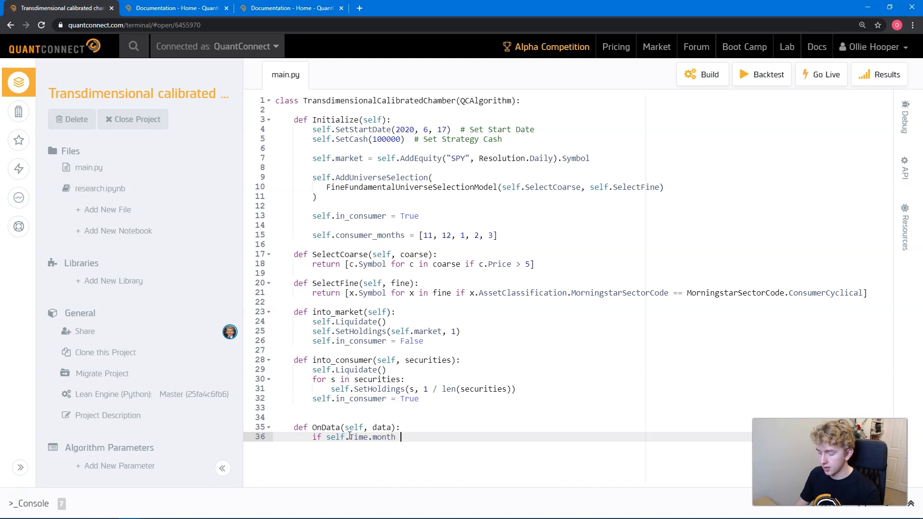
pyautogui.write('in self.consumer_months')
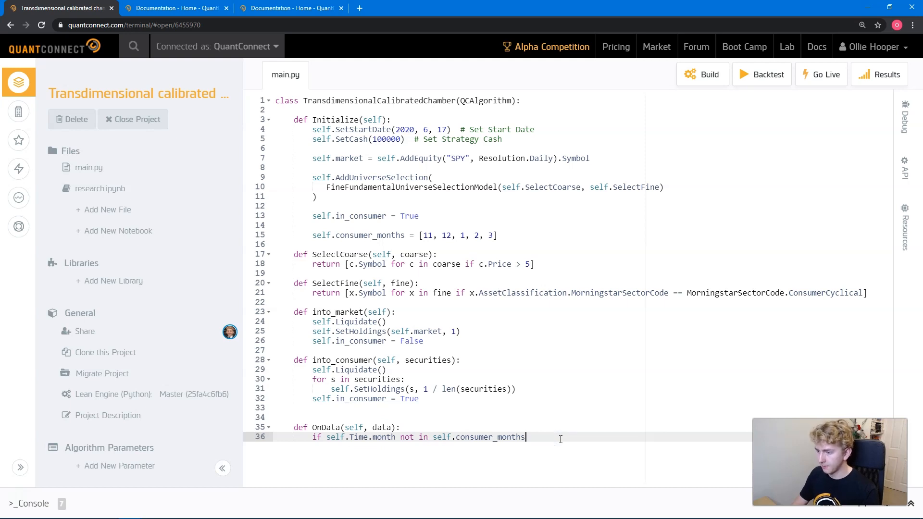
pyautogui.press('enter')
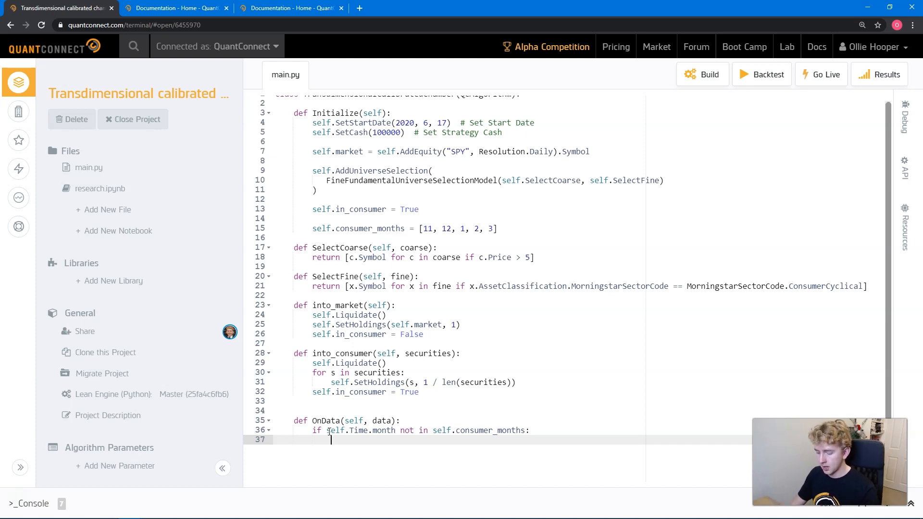
# - Inside it, call self.into_market() when self.in_consumer is True
pyautogui.write('if self.')
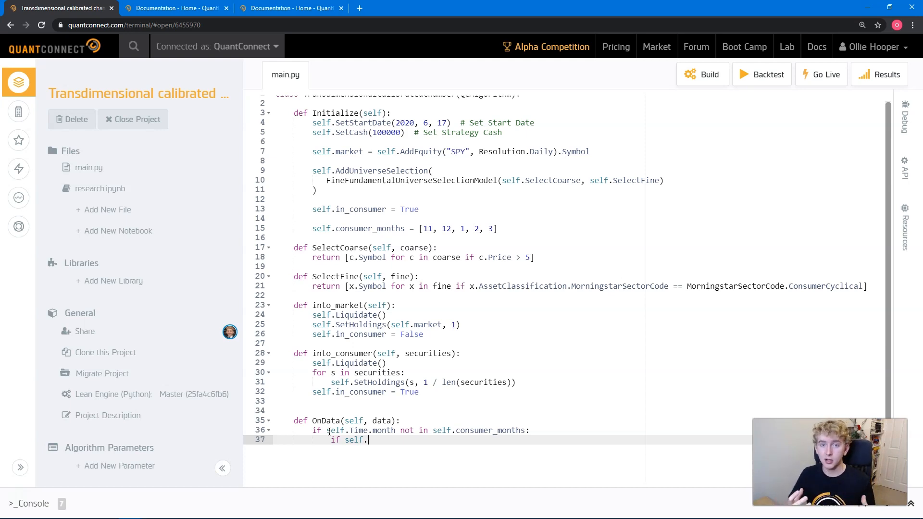
pyautogui.write('in')
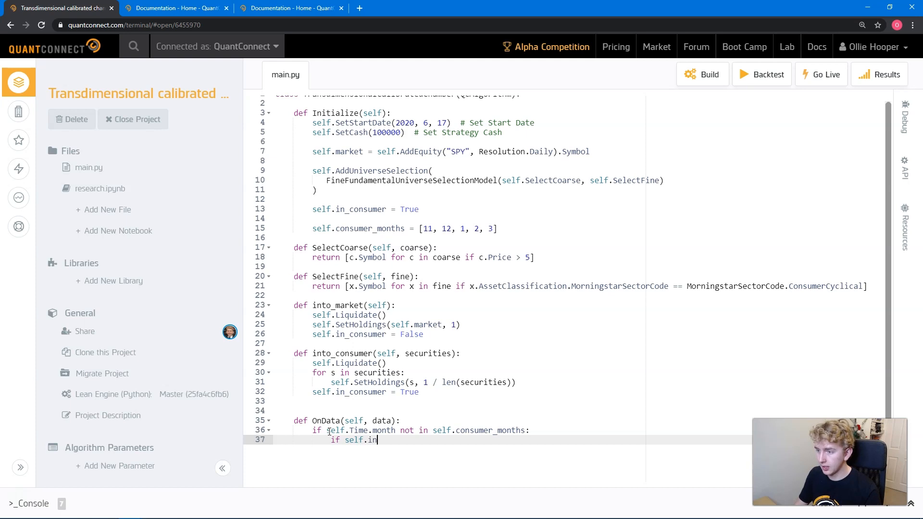
pyautogui.write('_consu')
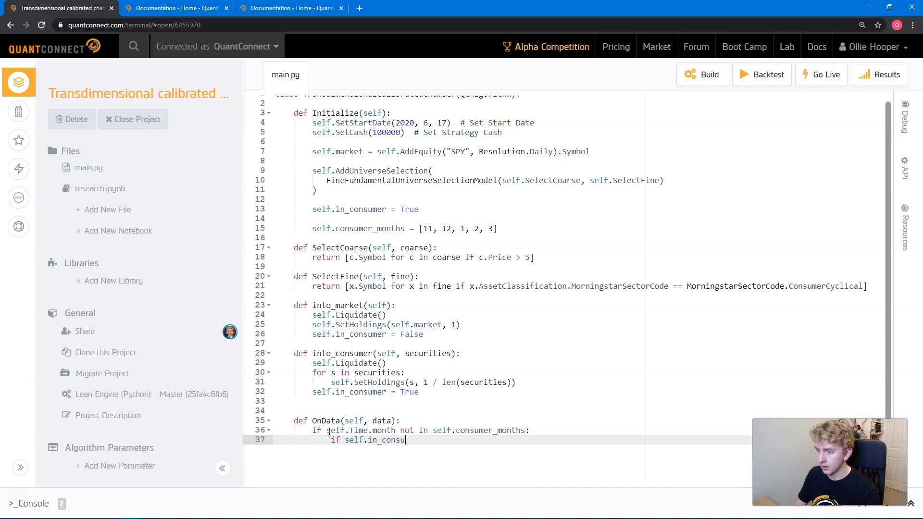
pyautogui.write('mer')
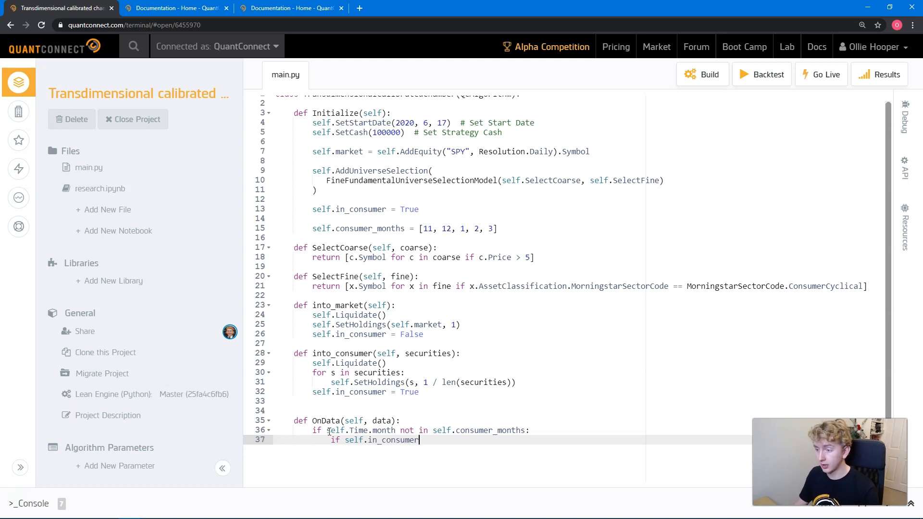
pyautogui.write(':')
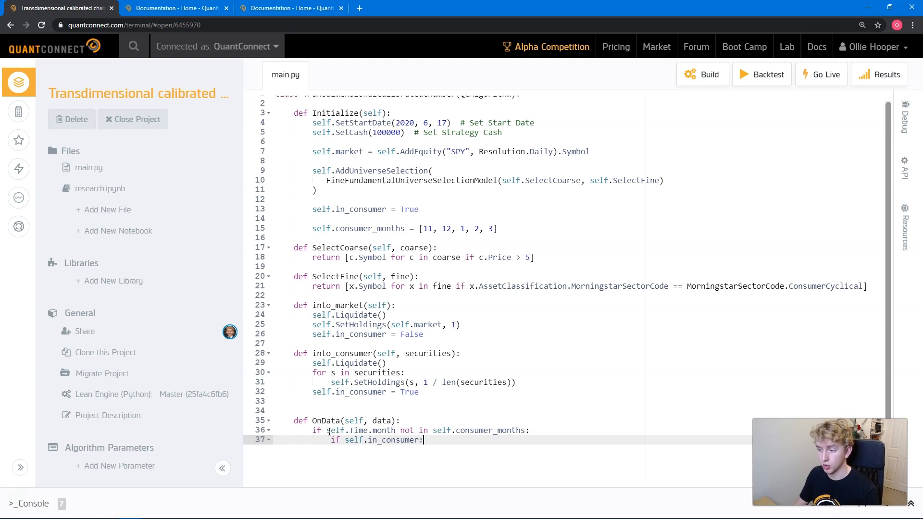
pyautogui.press('enter')
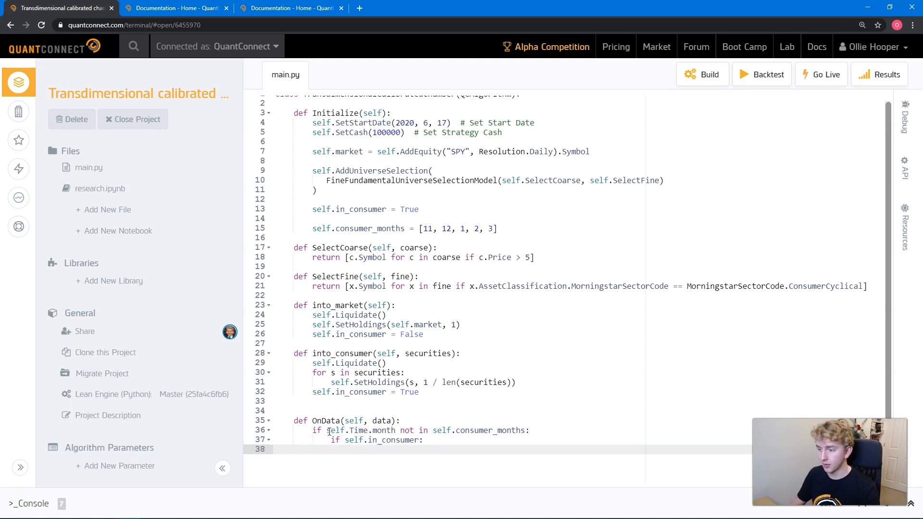
pyautogui.write('self.')
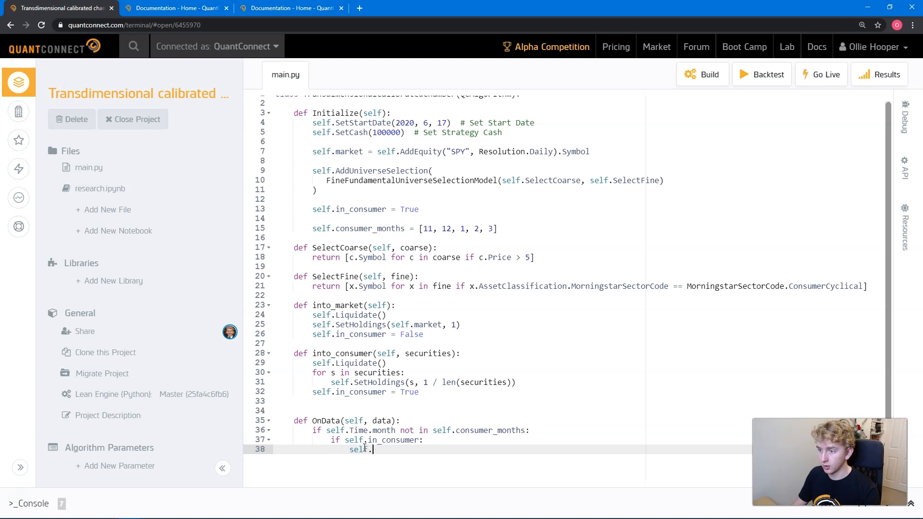
pyautogui.write('into_market')
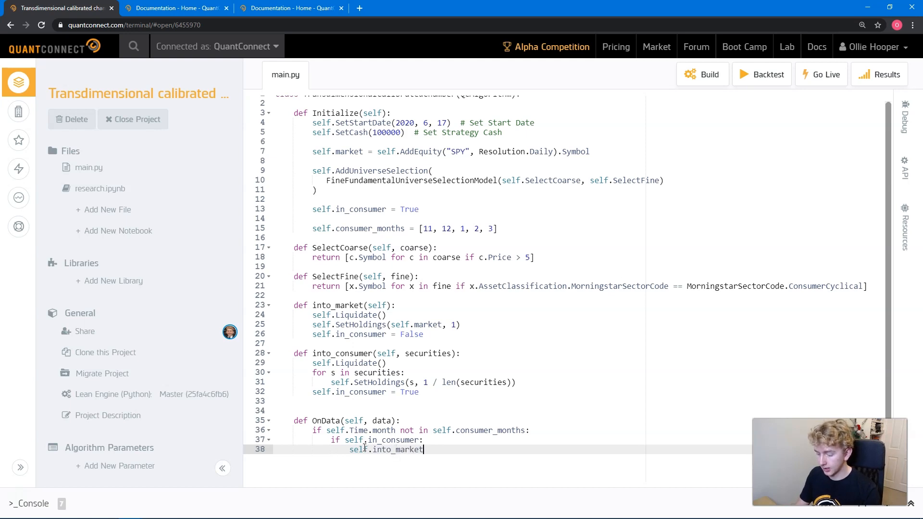
pyautogui.write('()')
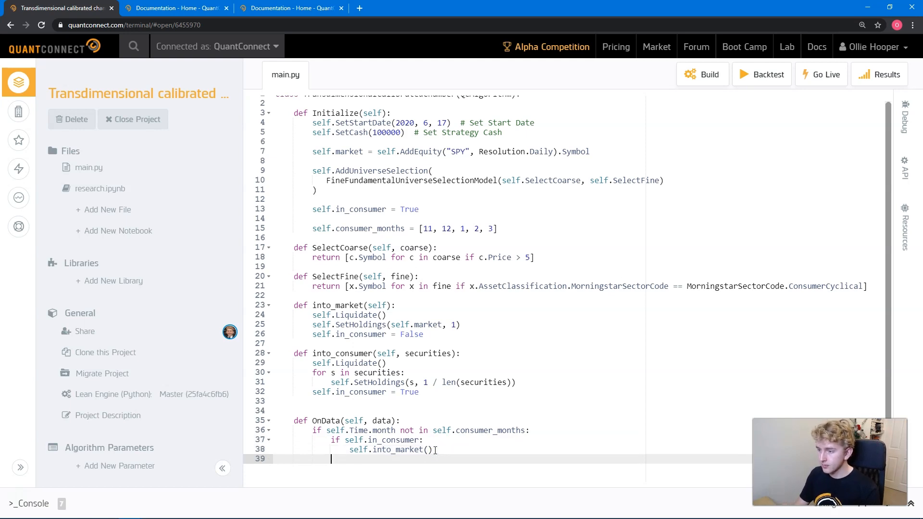
# - Add a return after into_market so OnData exits once back in the market
pyautogui.moveTo(333, 439); pyautogui.dragTo(434, 450)
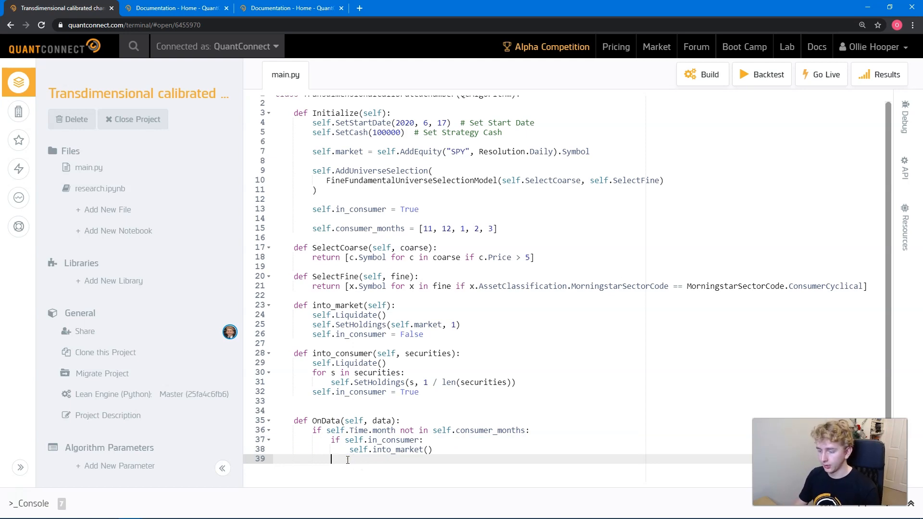
pyautogui.write('return')
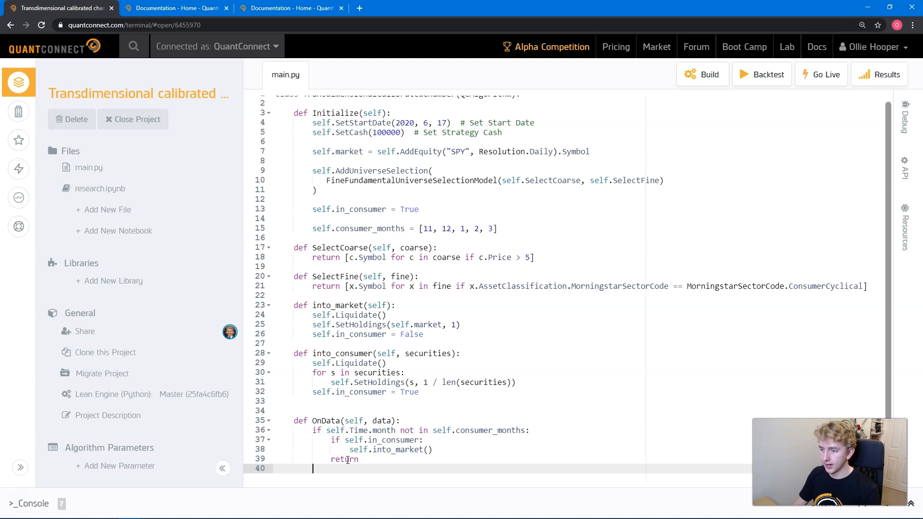
pyautogui.press('enter')
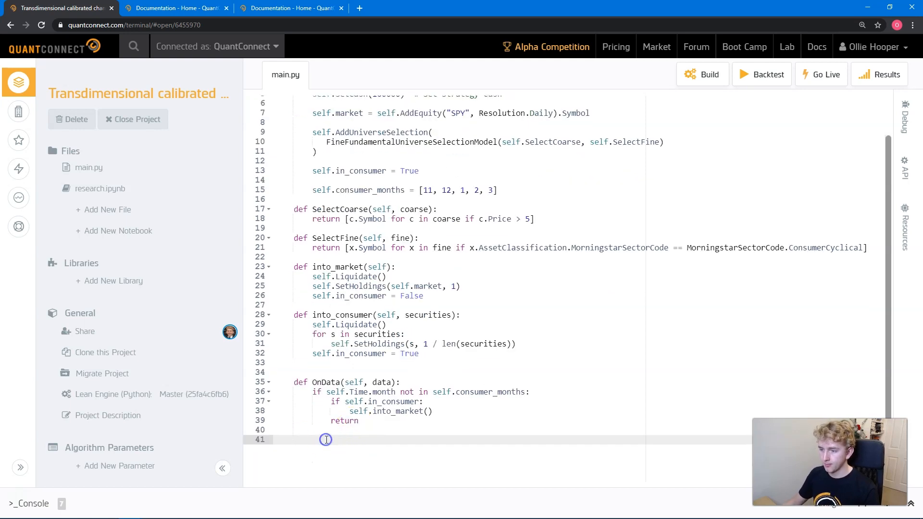
pyautogui.moveTo(328, 421)
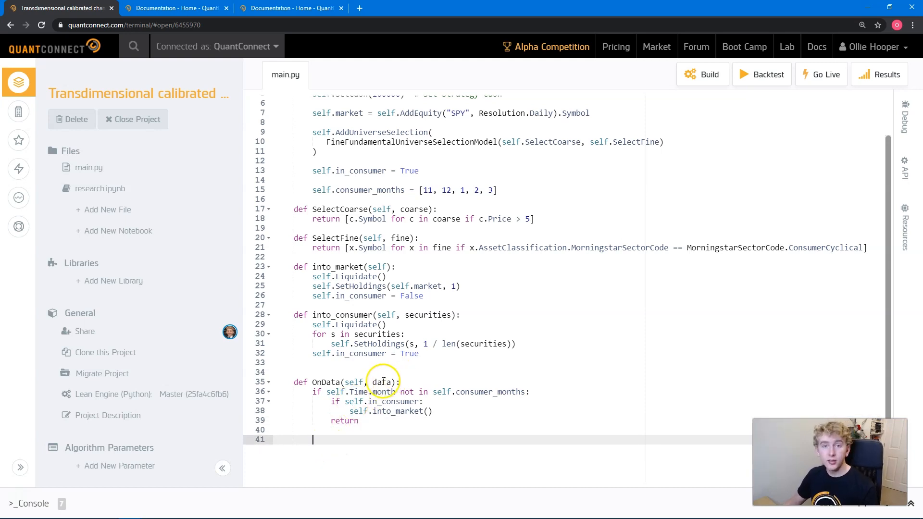
# - Build securities = [s for s in data.Keys if s != self.market]
pyautogui.write('sel')
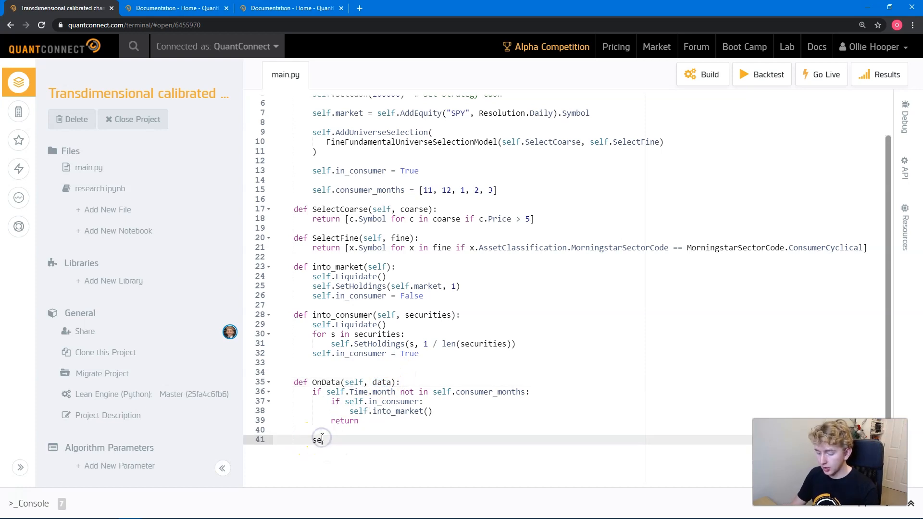
pyautogui.write('curities =')
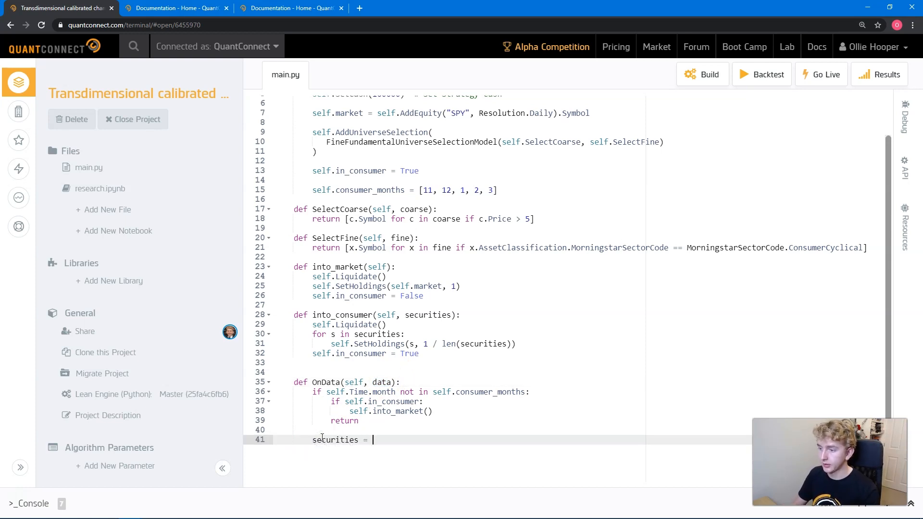
pyautogui.doubleClick(827, 247)
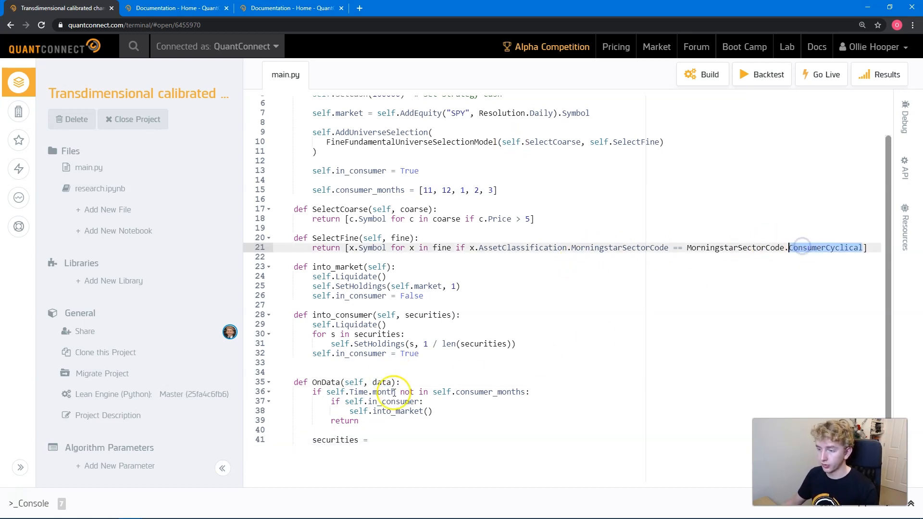
pyautogui.write('[]')
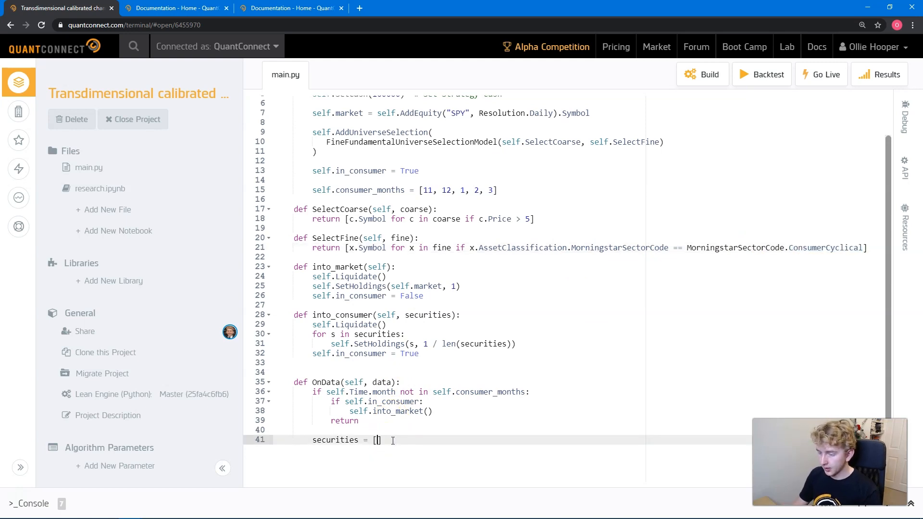
pyautogui.write('s for s')
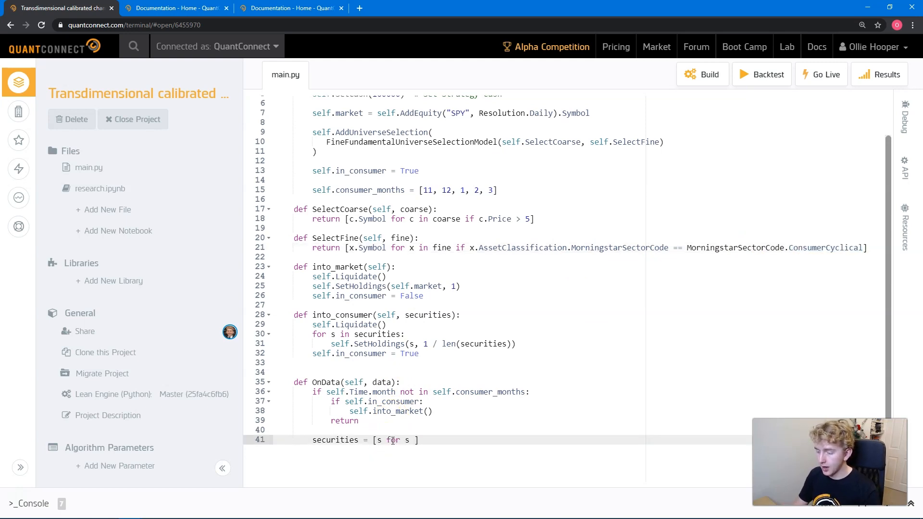
pyautogui.write('in data.k')
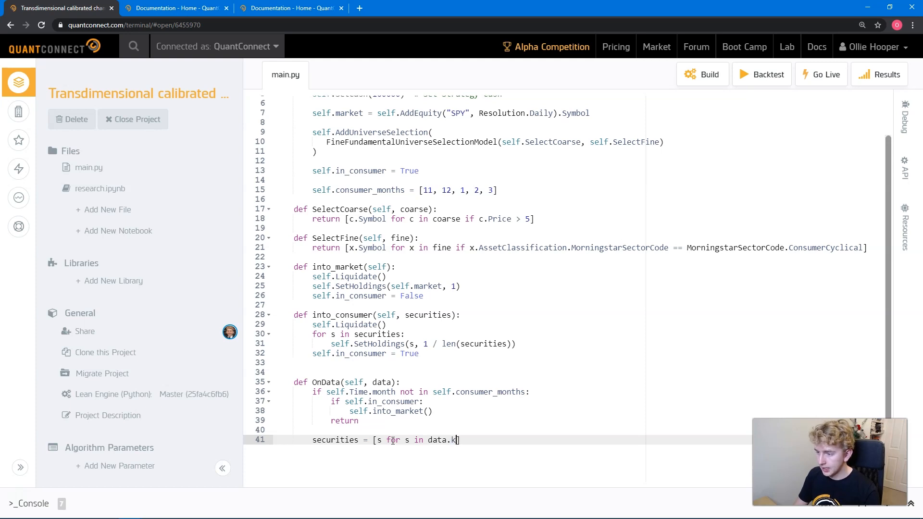
pyautogui.write('eys')
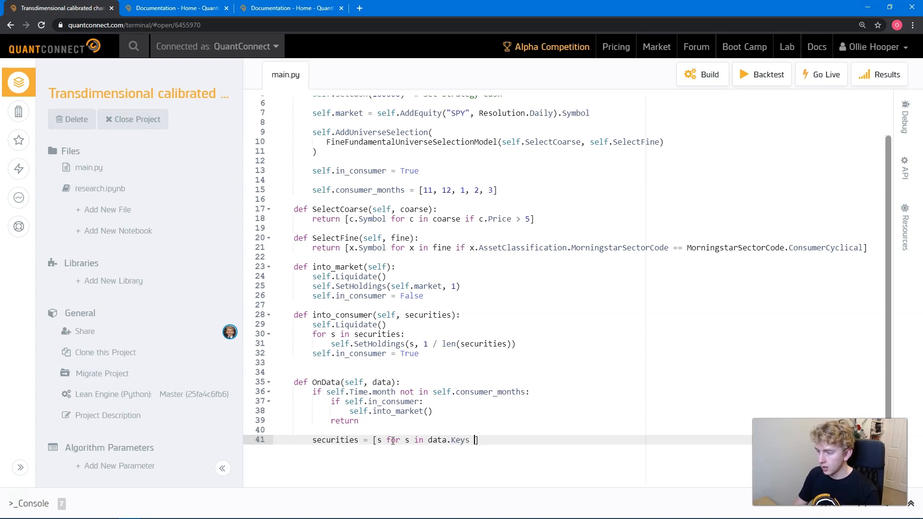
pyautogui.write('if s')
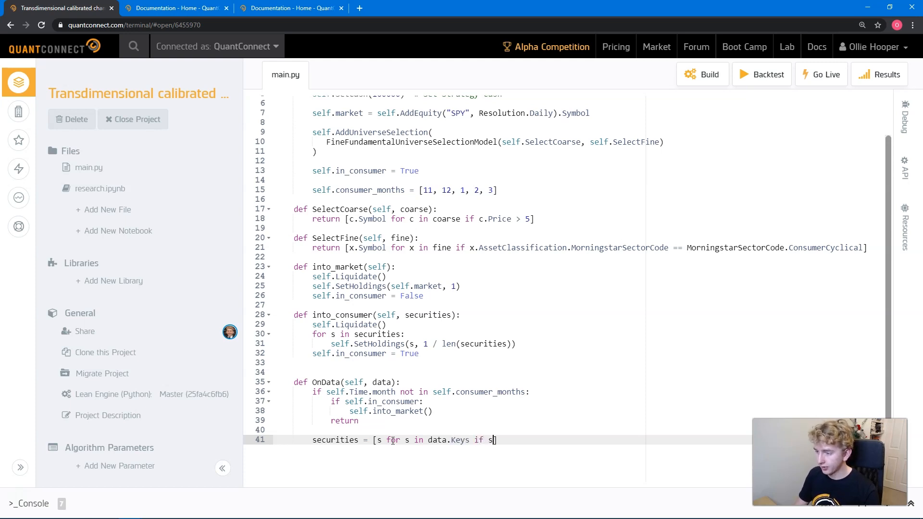
pyautogui.write('!= self.')
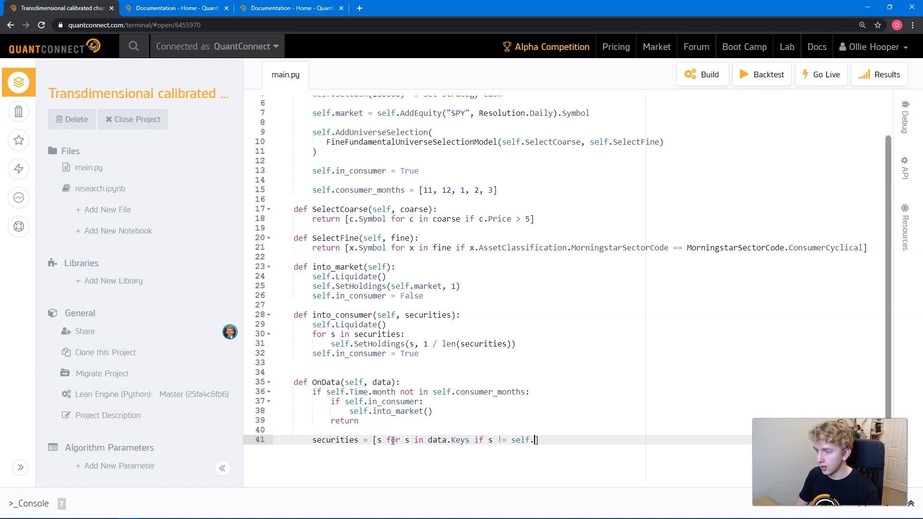
pyautogui.write('market]')
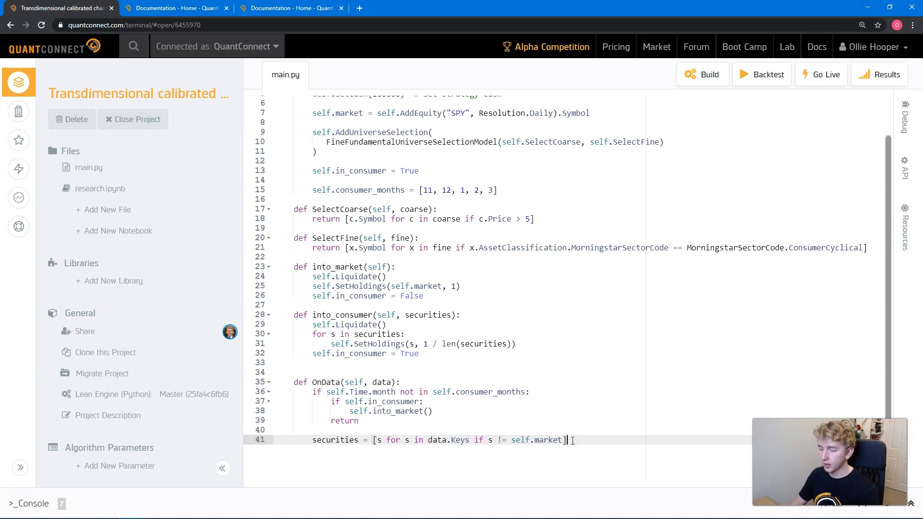
pyautogui.press('enter')
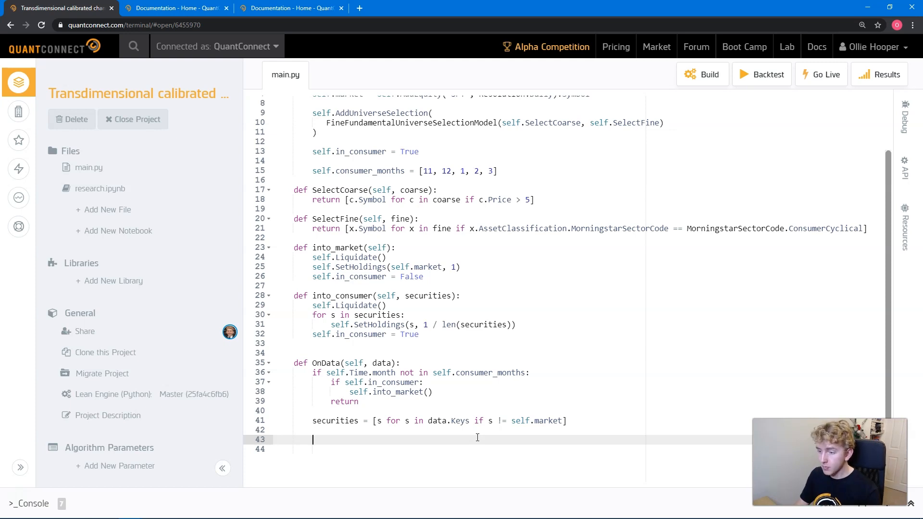
# - Add an early return when len(securities) < 1 or self.in_consumer
pyautogui.write('if len')
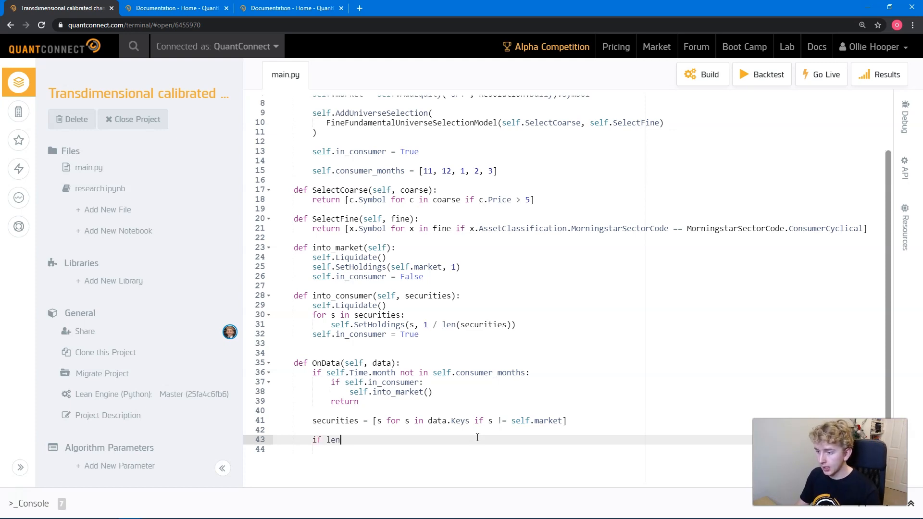
pyautogui.write('(securities)')
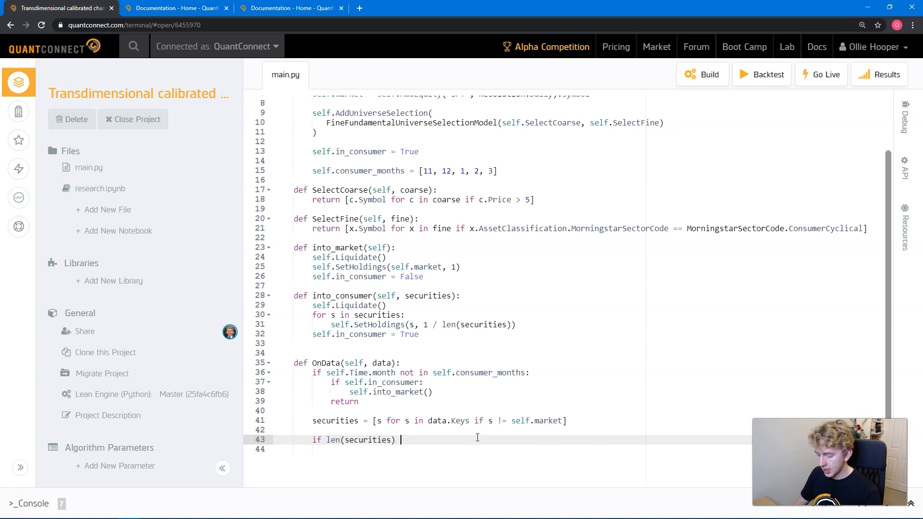
pyautogui.write('< 1:')
pyautogui.click(590, 449)
pyautogui.write('return')
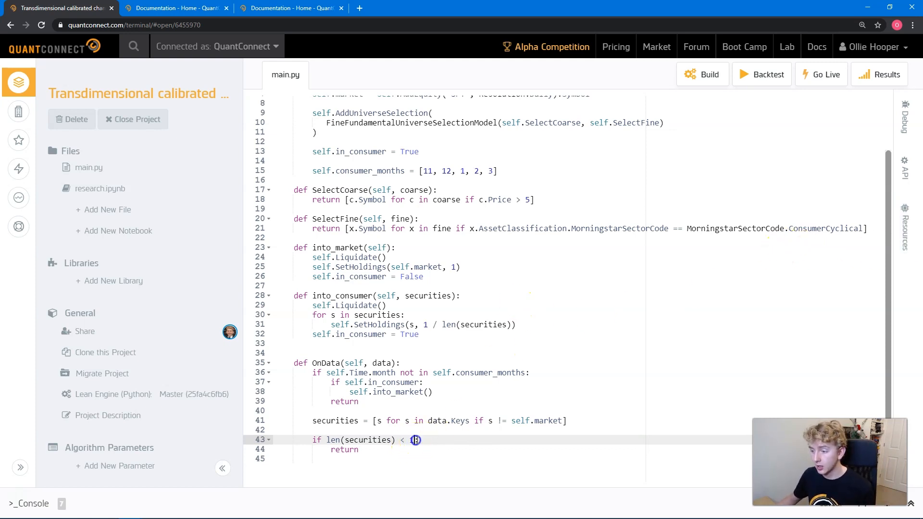
pyautogui.write('1')
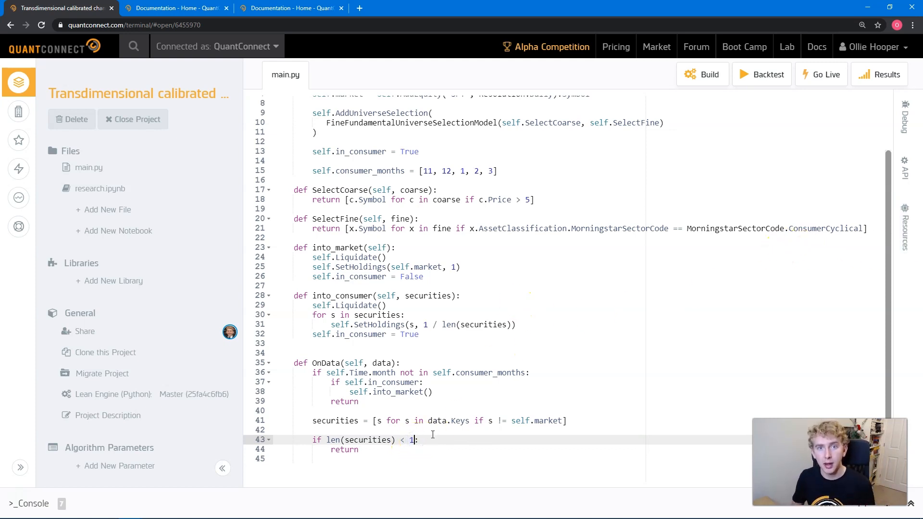
pyautogui.write('and (sel')
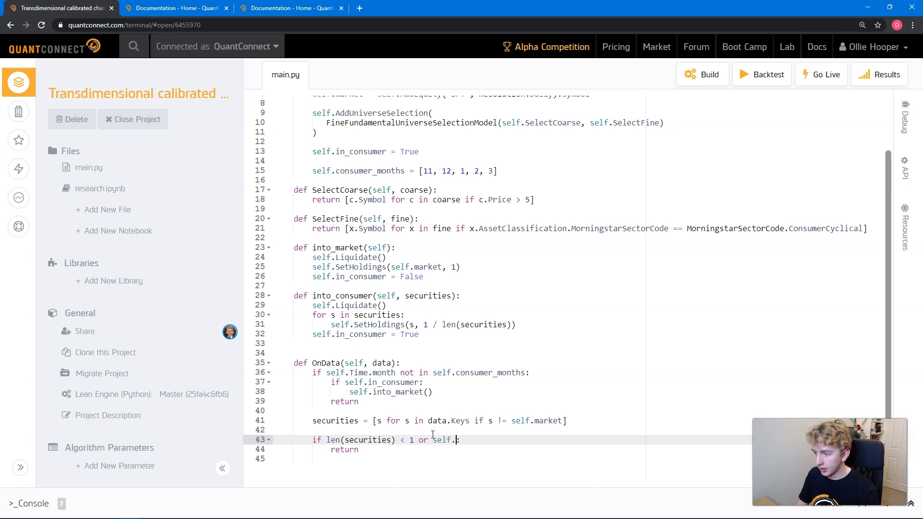
pyautogui.write('in_consumer:')
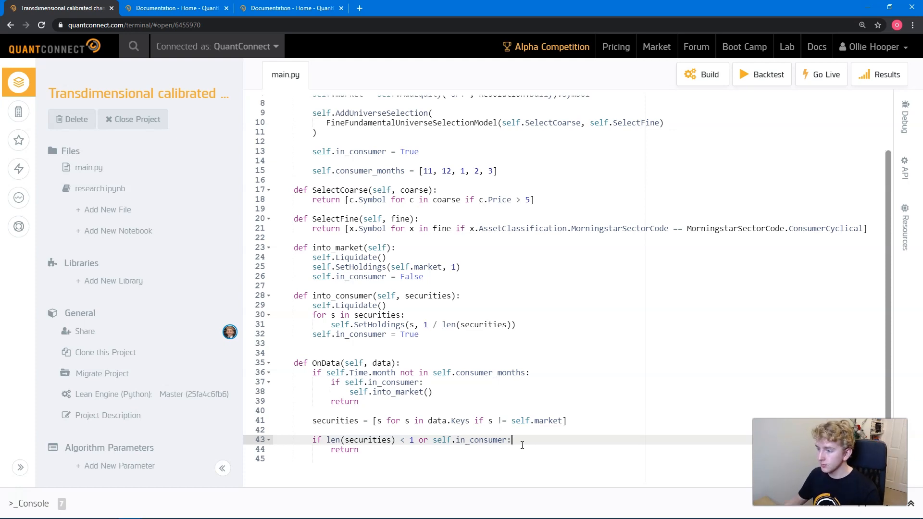
# - Group the second condition as (self.in_consumer and self.Portfolio.Invested)
pyautogui.click(433, 441)
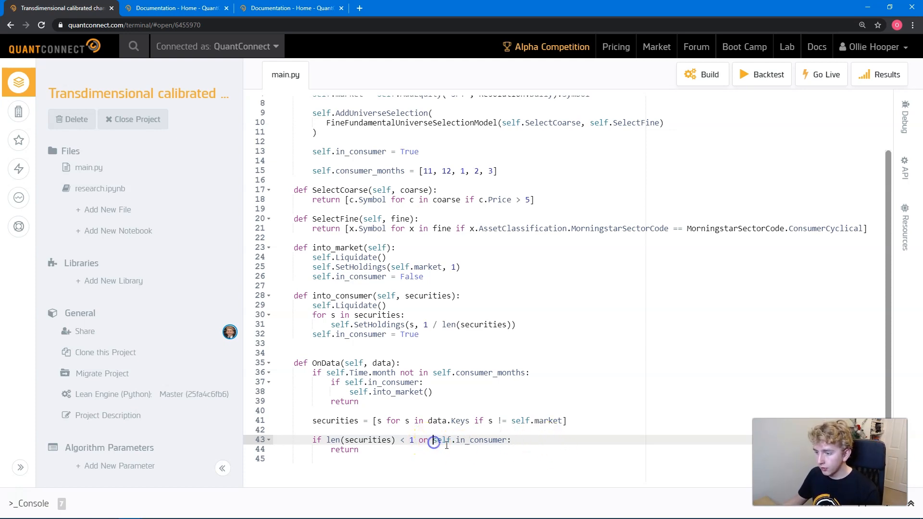
pyautogui.write('(')
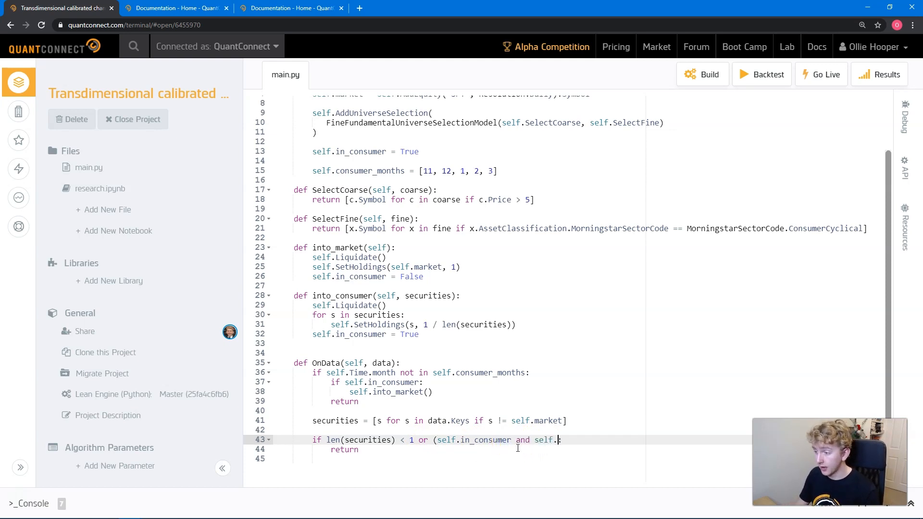
pyautogui.write('Portfolio.Inve')
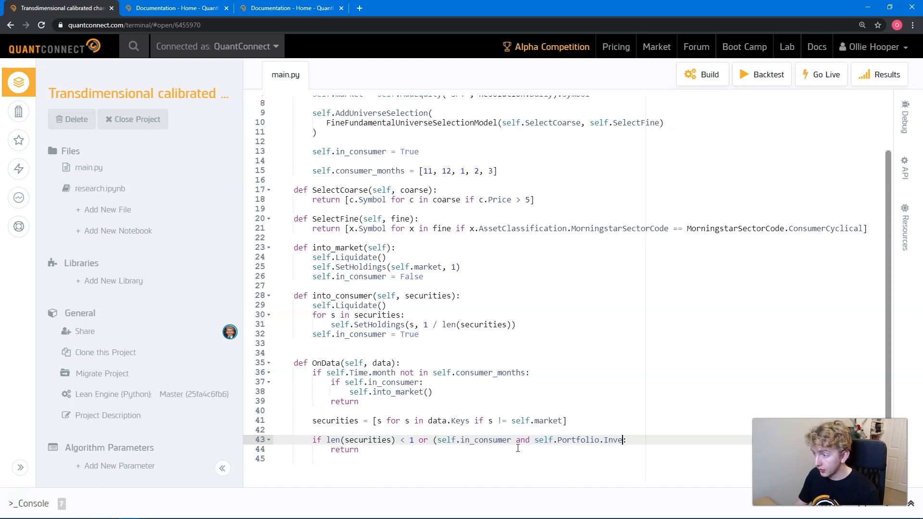
pyautogui.write('sted)')
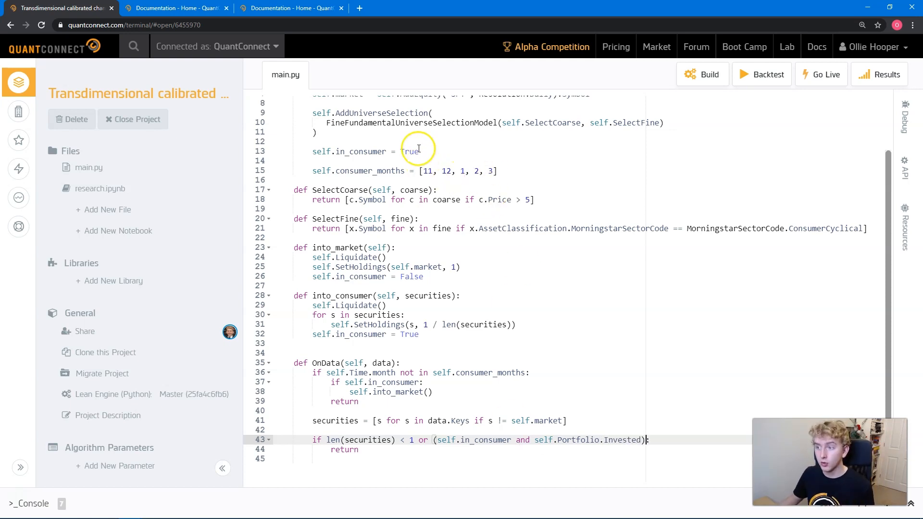
pyautogui.click(422, 151)
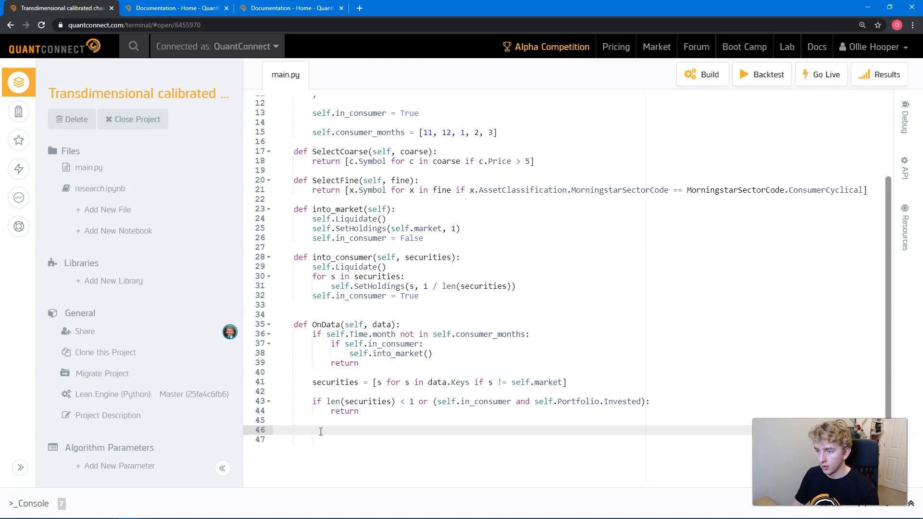
# - Call self.into_consumer(securities) at the end of OnData
pyautogui.write('self.')
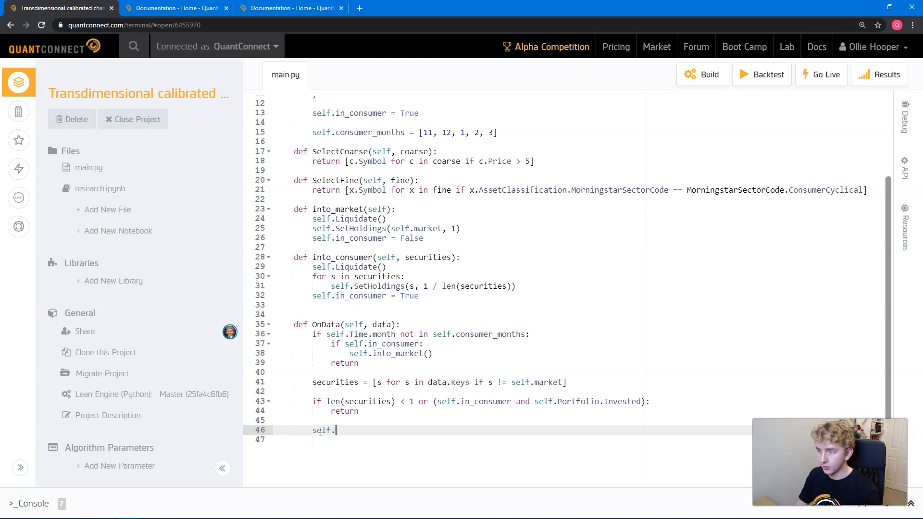
pyautogui.write('into_consumer()')
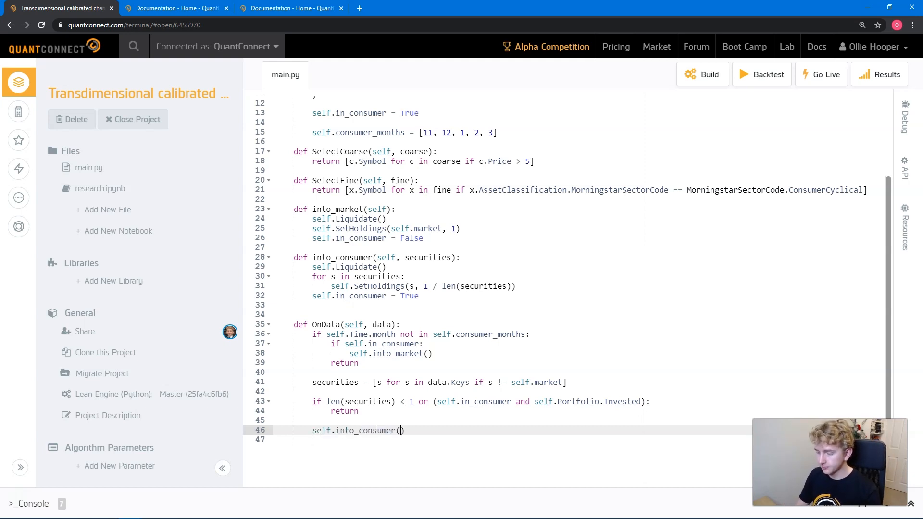
pyautogui.write('securities')
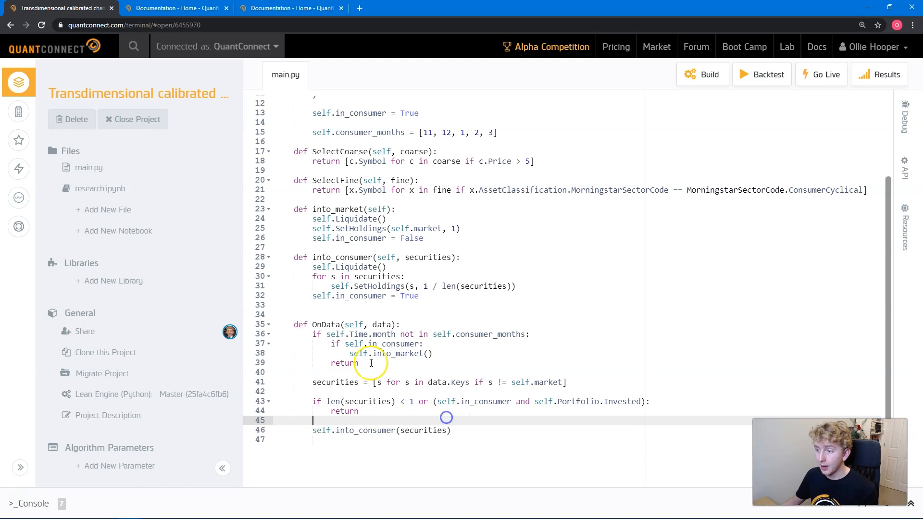
pyautogui.click(489, 402)
pyautogui.write('s')
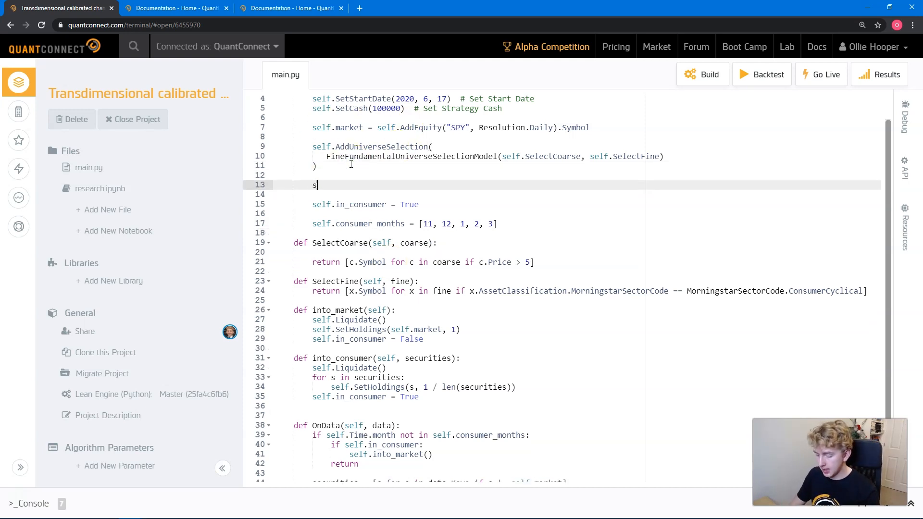
# - Set self.UniverseSettings.Resolution = Resolution.Daily in Initialize
pyautogui.write('elf.UniverseSettings.Resolution = R')
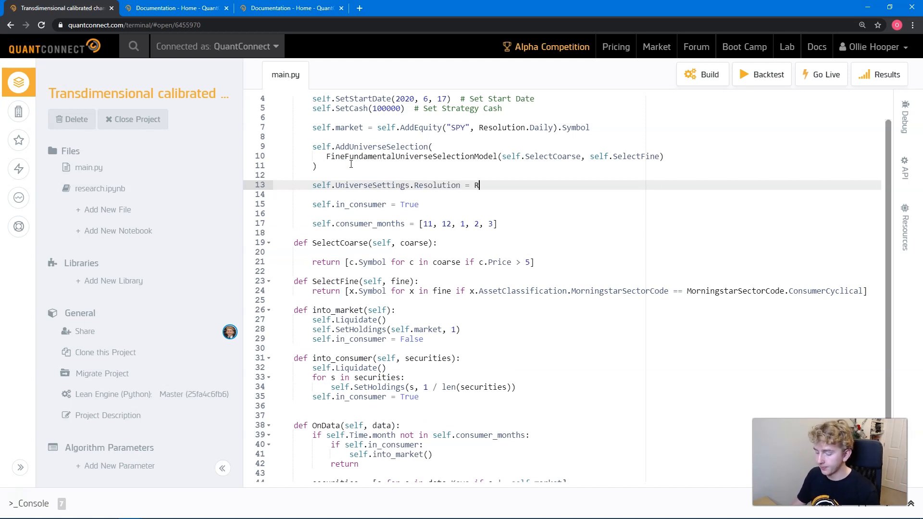
pyautogui.write('esolution.Daily')
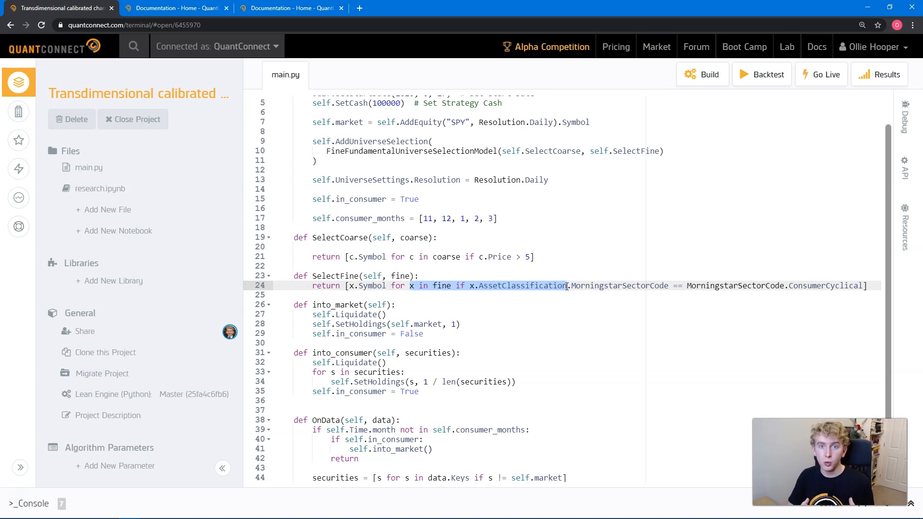
pyautogui.moveTo(446, 244)
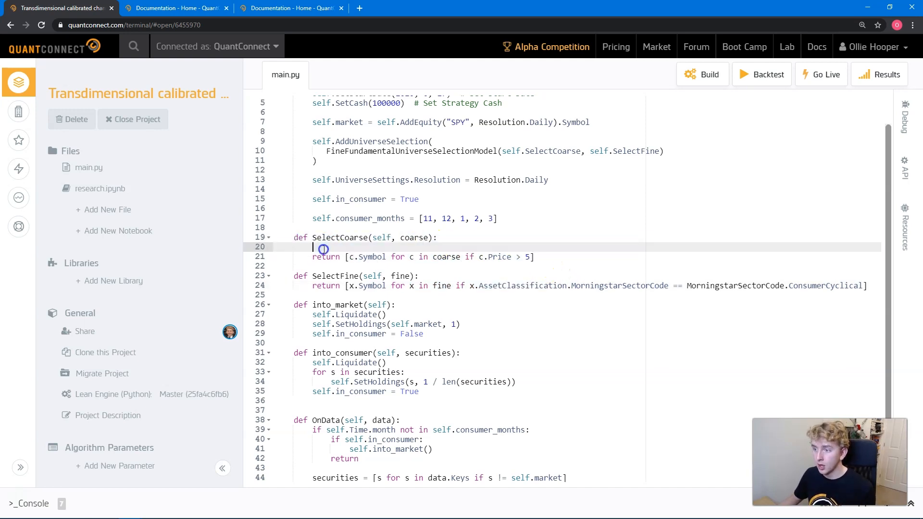
# - Start SelectCoarse with a check that returns [] outside consumer months or when already invested in consumer stocks
pyautogui.scroll(-3)
pyautogui.write('if self.Time.month not in self.consumer_months or (self.in_consumer and self.Portfolio.Invested):')
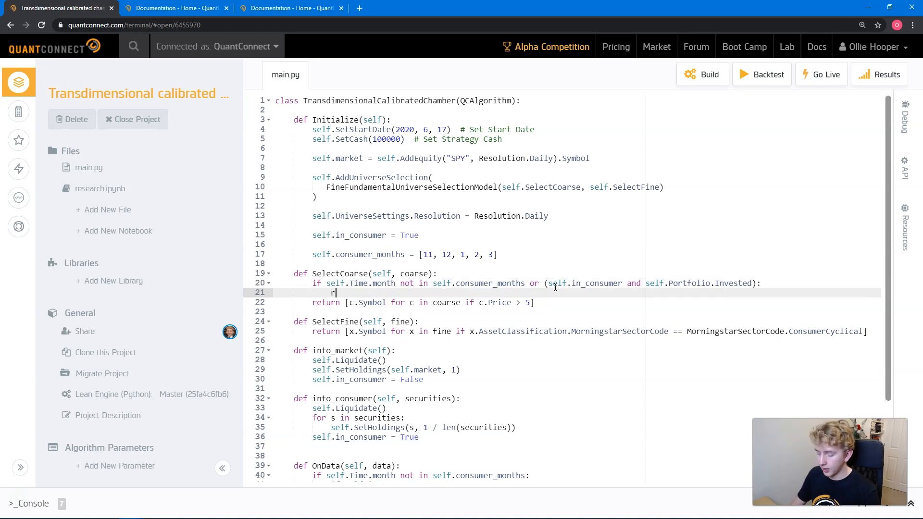
pyautogui.write('eturn []')
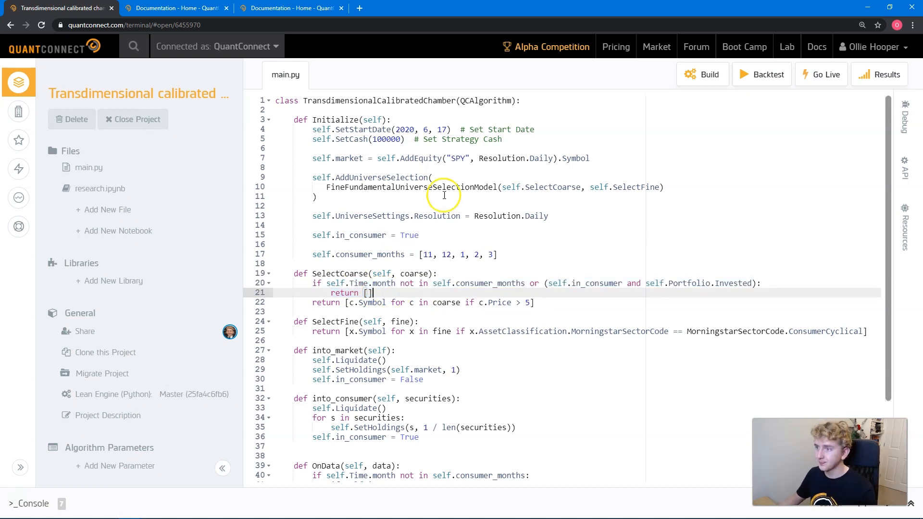
pyautogui.moveTo(593, 161)
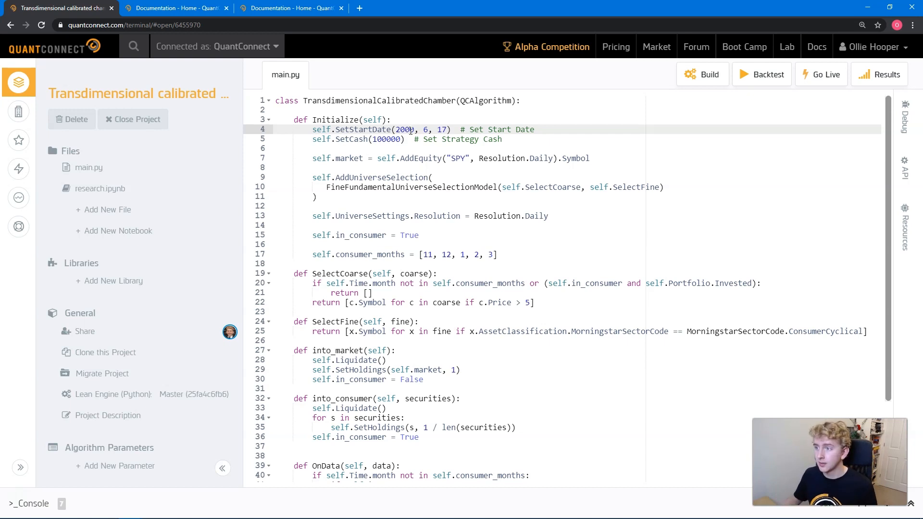
# - Change SetStartDate to (2000, 1, 1) and run the backtest
pyautogui.write('1')
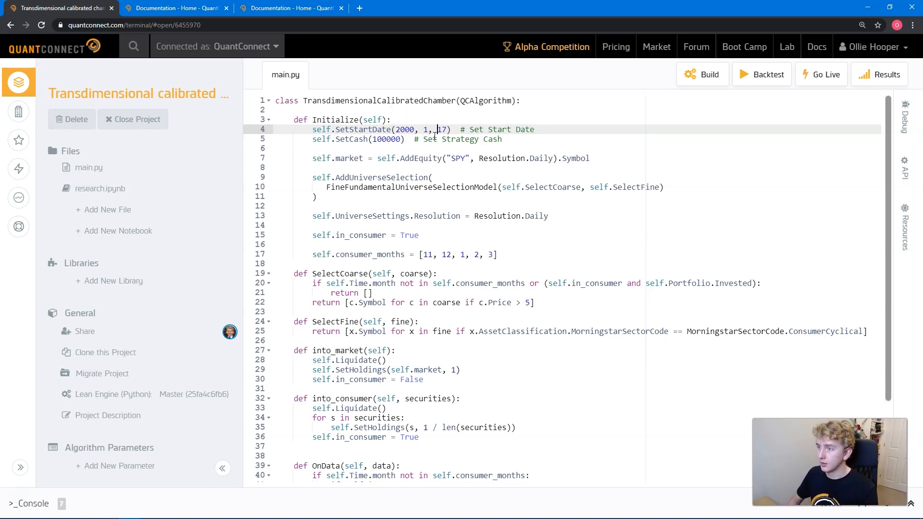
pyautogui.press('Backspace')
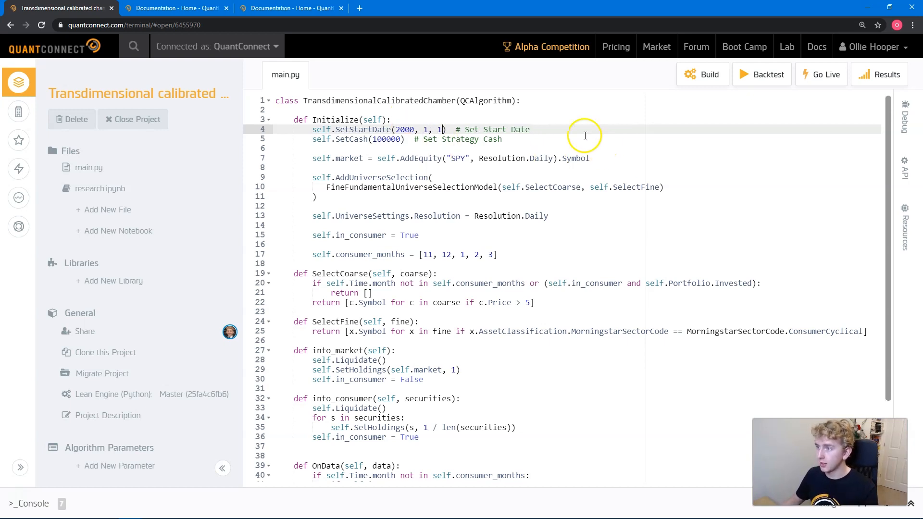
pyautogui.scroll(-3)
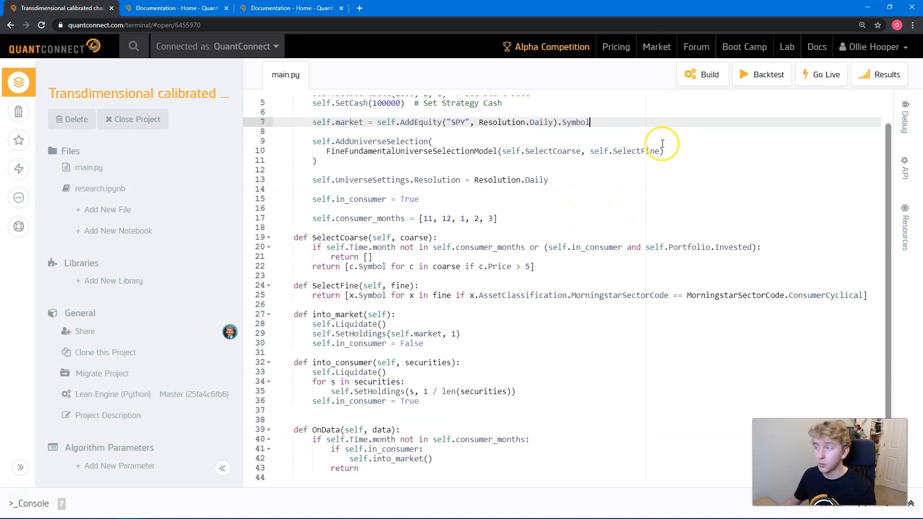
pyautogui.click(762, 74)
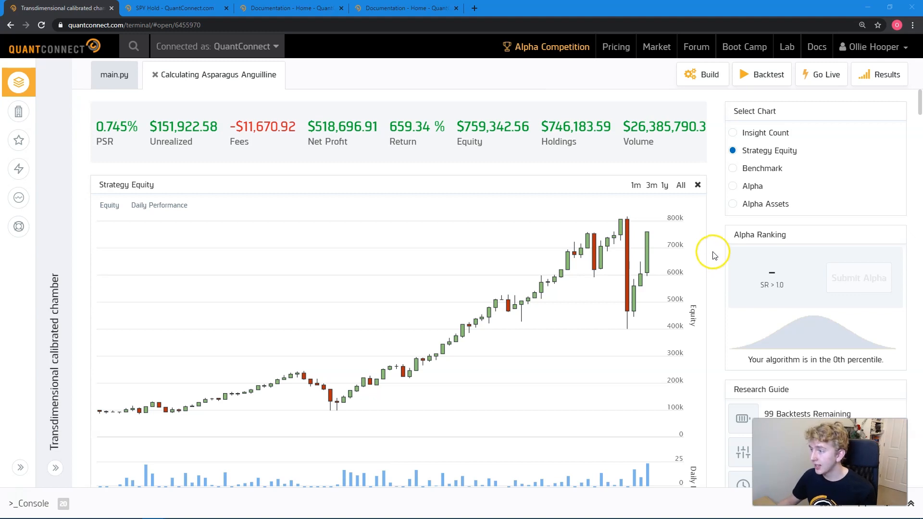
# - Highlight the seasonal strategy's 659% return and an overview statistic before comparing with SPY Hold
pyautogui.doubleClick(400, 127)
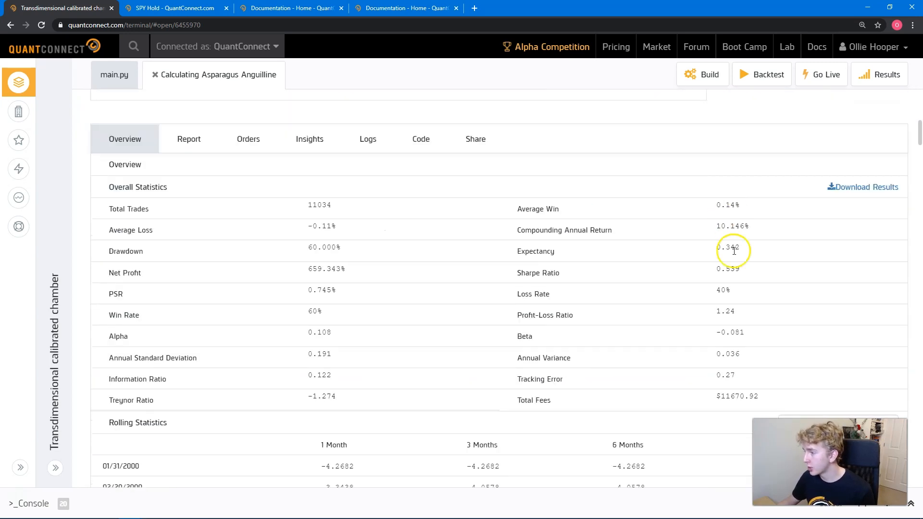
pyautogui.doubleClick(728, 270)
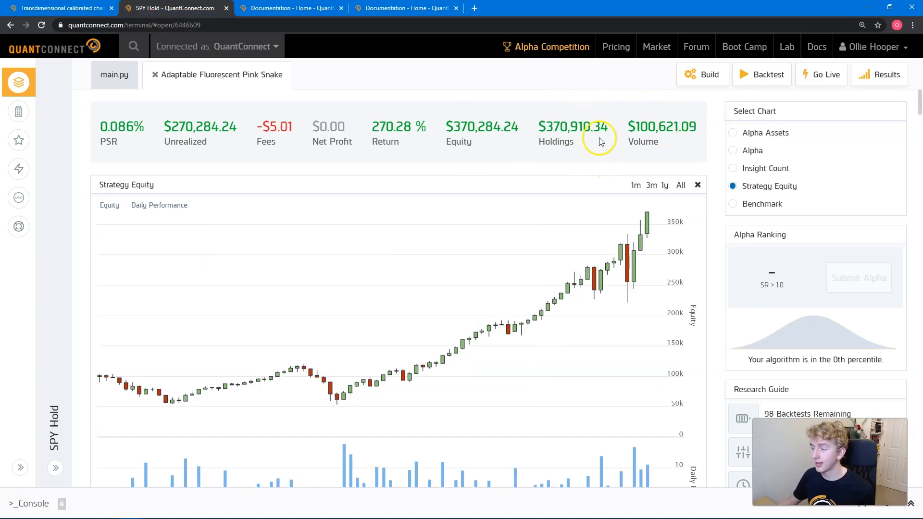
pyautogui.moveTo(382, 128)
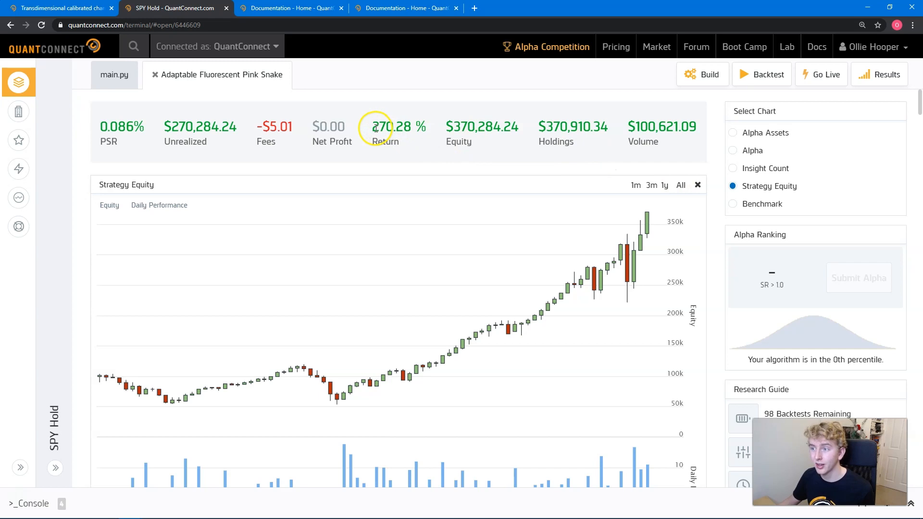
# - Highlight the SPY Hold 270% total return and its 6.440% compounding annual return
pyautogui.doubleClick(387, 127)
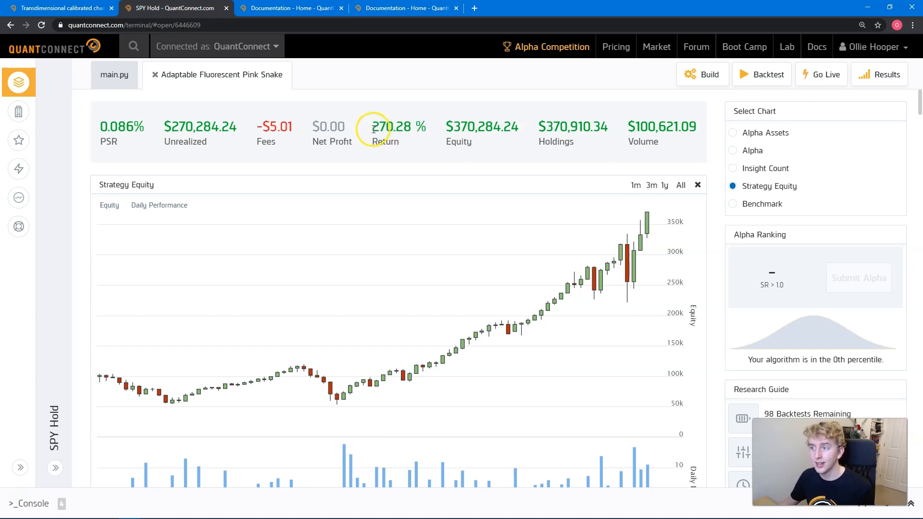
pyautogui.doubleClick(391, 126)
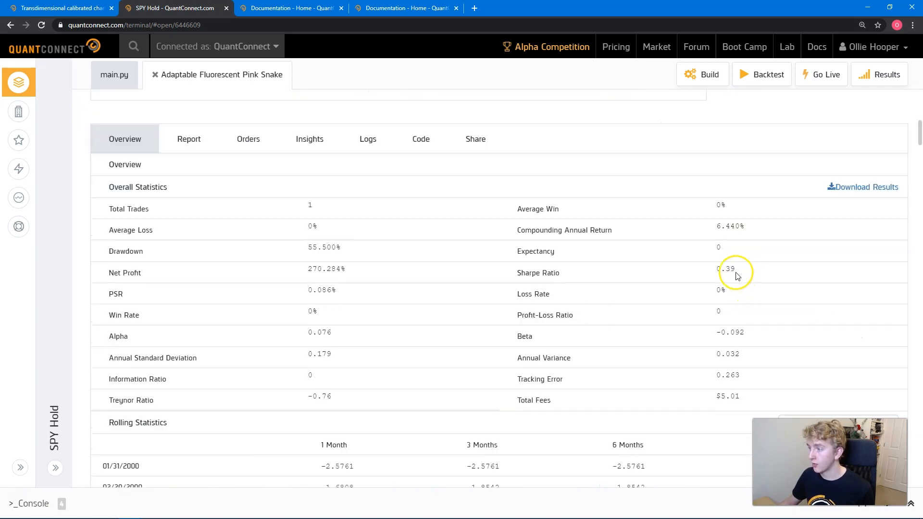
pyautogui.moveTo(728, 306)
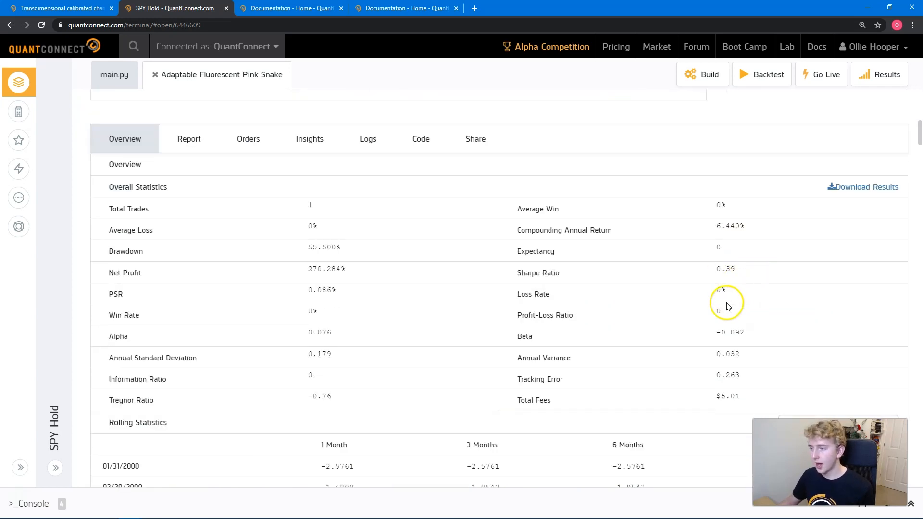
pyautogui.moveTo(759, 230)
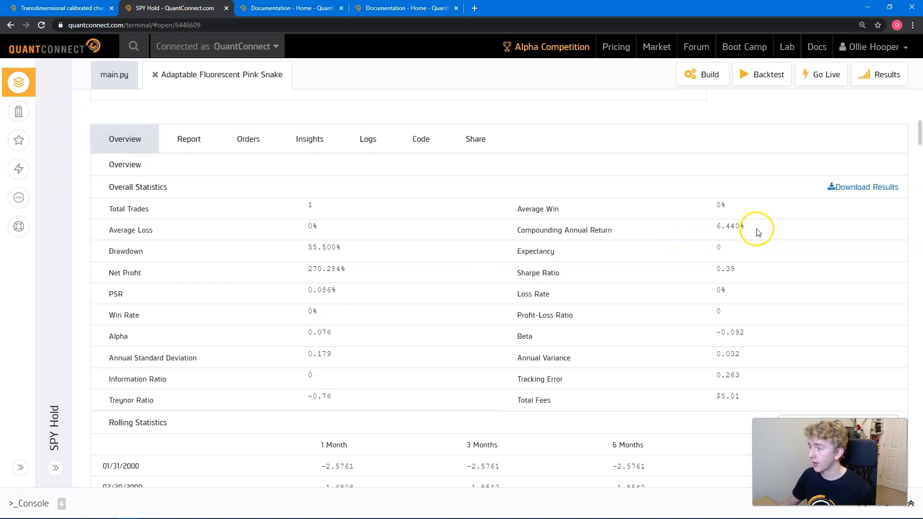
pyautogui.doubleClick(730, 230)
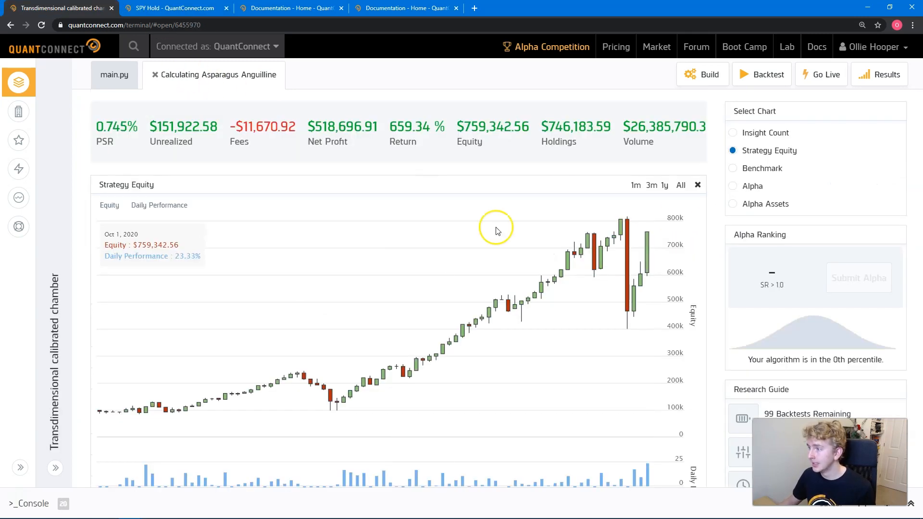
# - Review the Orders Summary of the seasonal strategy and download the orders as CSV
pyautogui.scroll(-3)
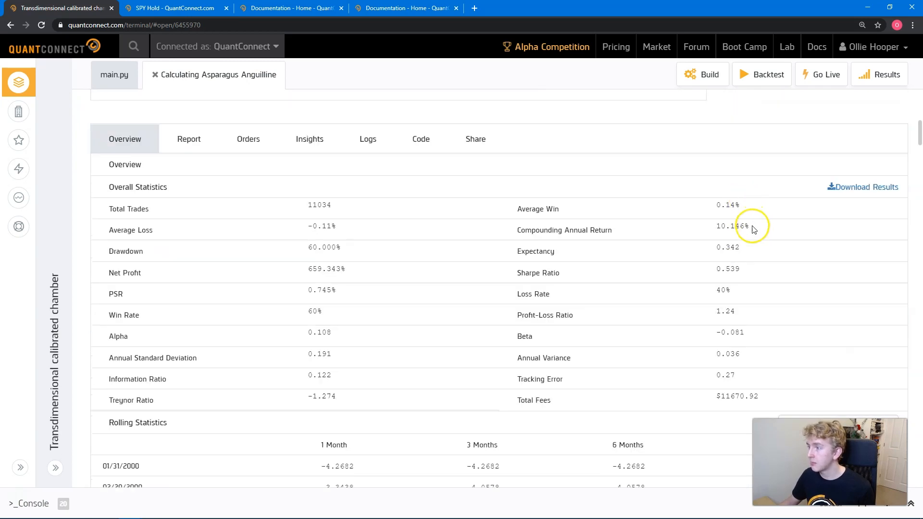
pyautogui.click(879, 74)
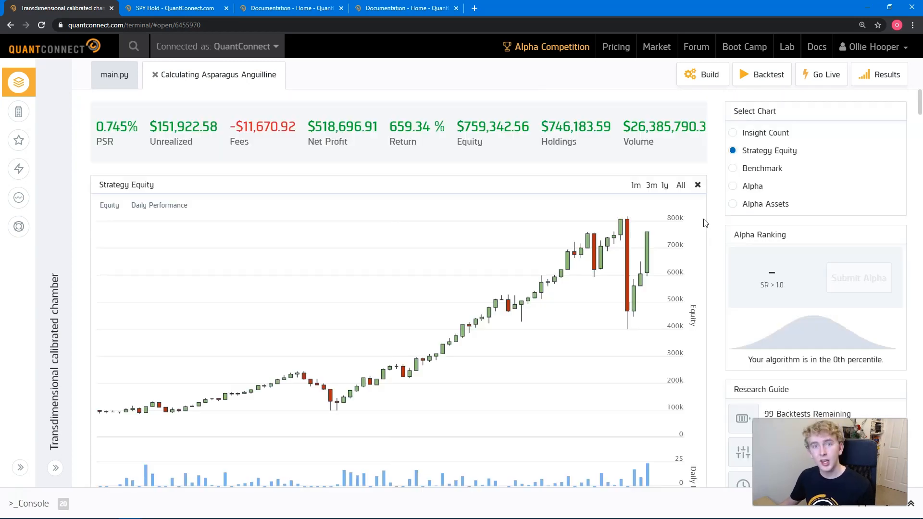
pyautogui.scroll(-3)
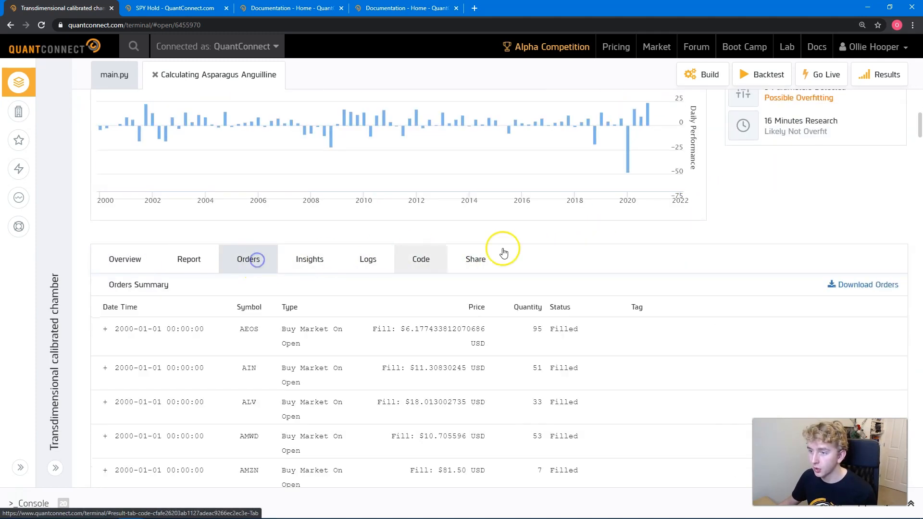
pyautogui.scroll(-3)
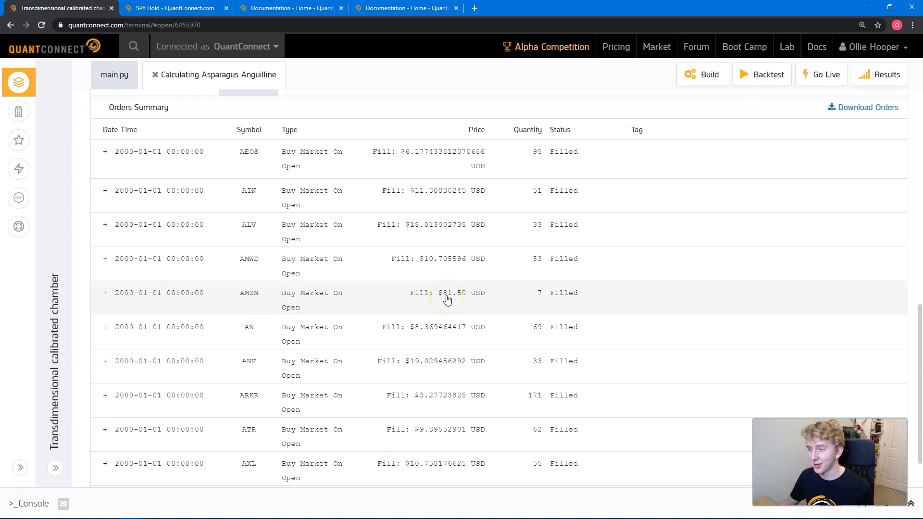
pyautogui.moveTo(513, 206)
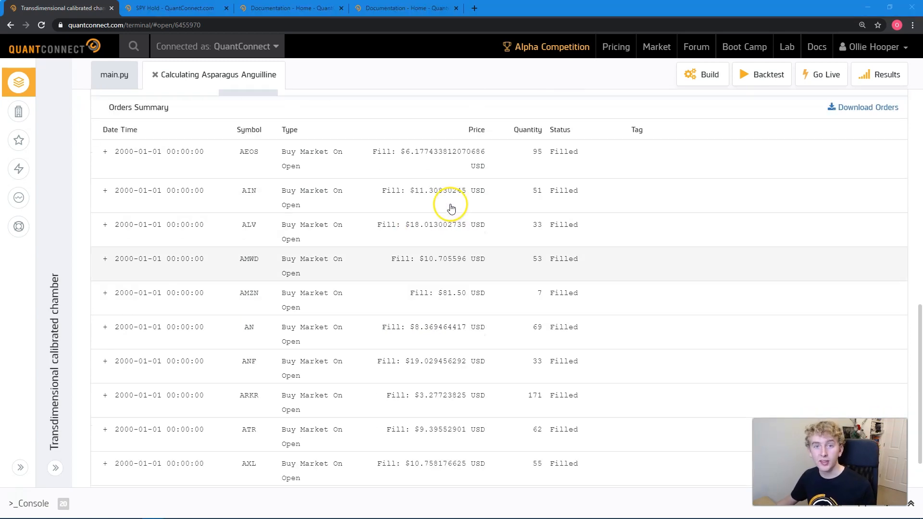
pyautogui.scroll(-3)
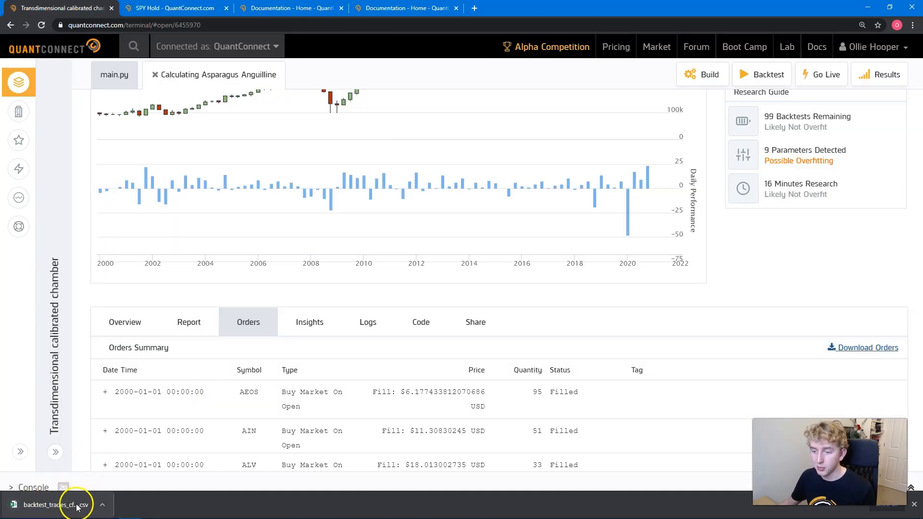
# - Filter the downloaded trades CSV to the orders dated 2000-04-01 via the Time column
pyautogui.click(53, 505)
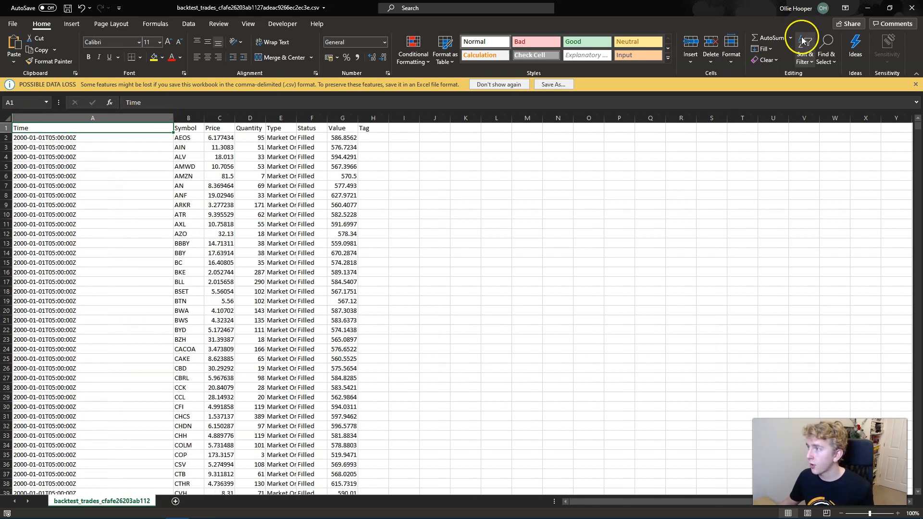
pyautogui.click(804, 48)
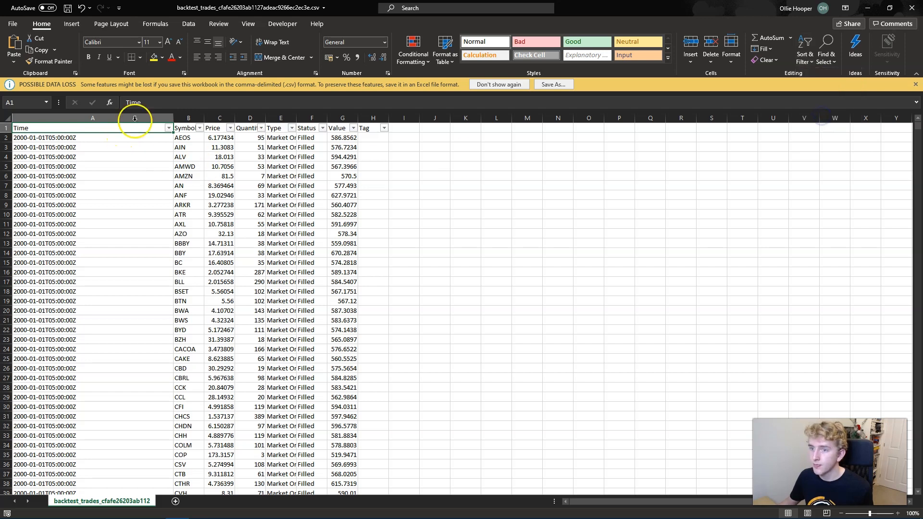
pyautogui.click(168, 128)
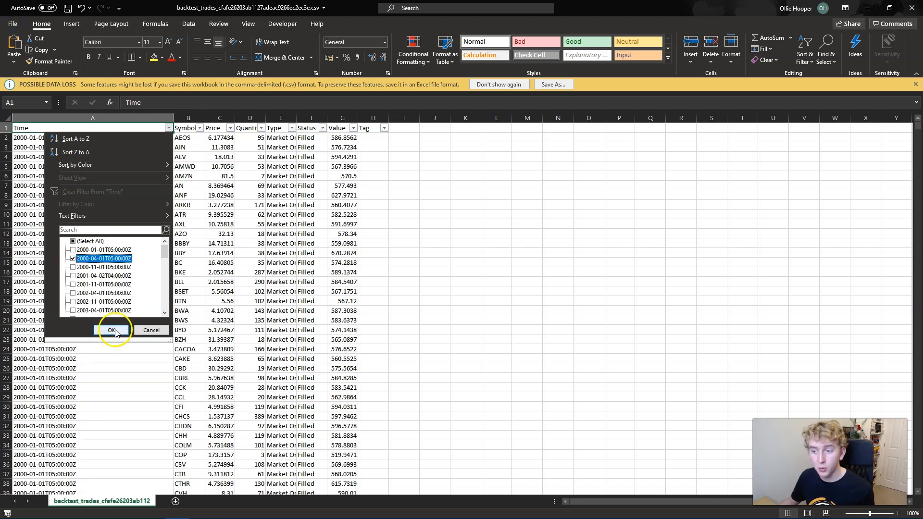
pyautogui.click(112, 330)
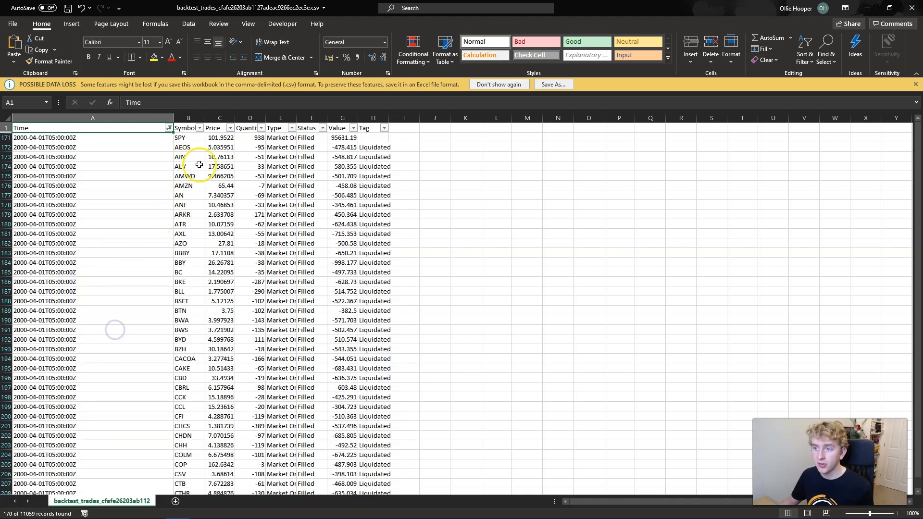
# - Review the SPY buy order's details and reopen the Time column filter choices
pyautogui.click(250, 147)
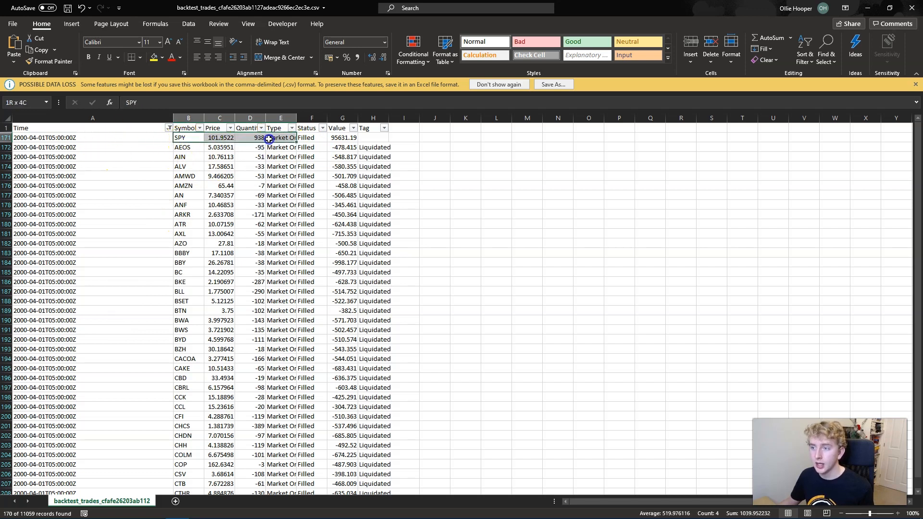
pyautogui.click(373, 138)
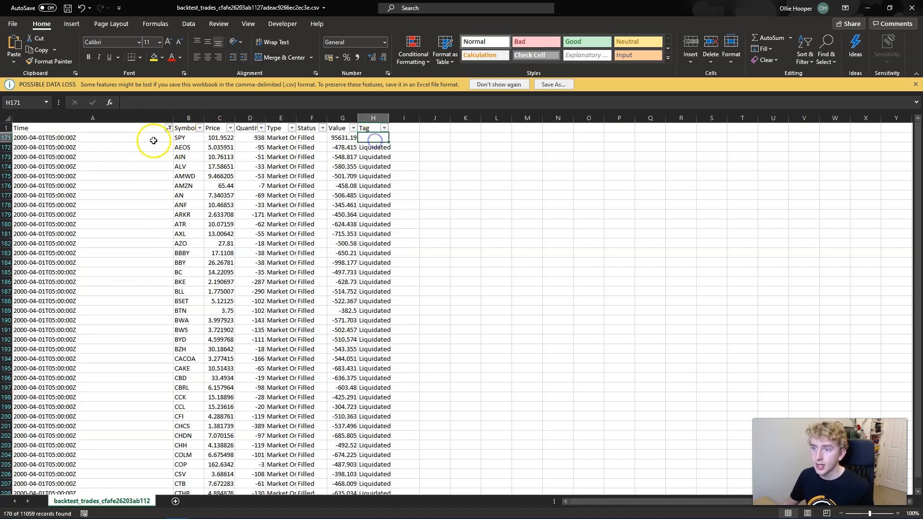
pyautogui.click(168, 128)
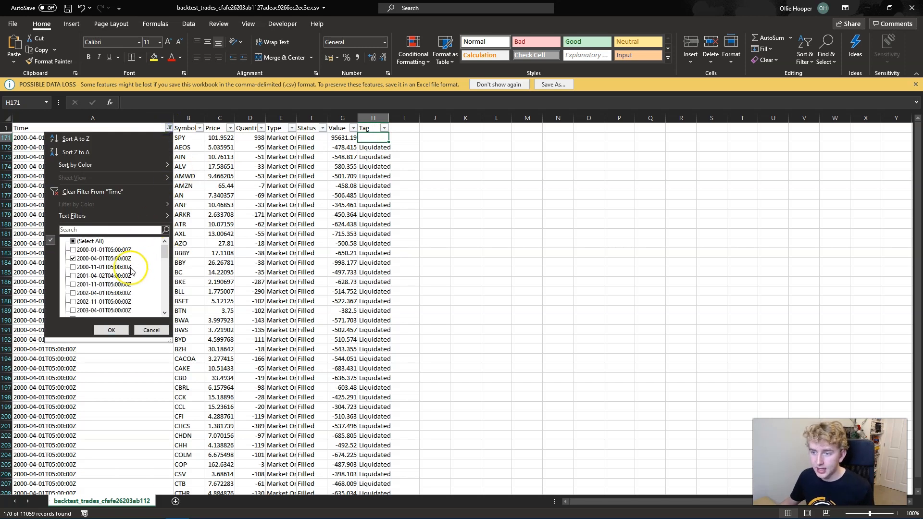
pyautogui.moveTo(149, 255)
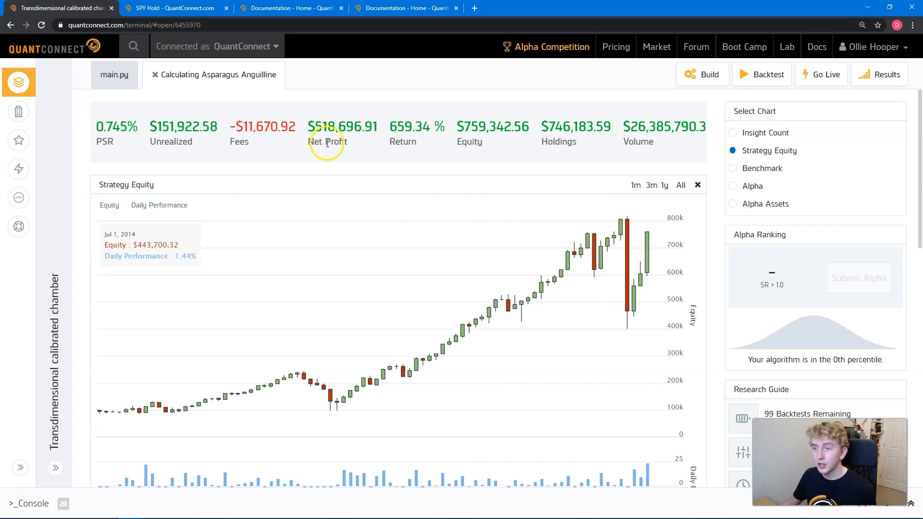
# - Review the seasonal strategy's equity curve, then return to the SPY Hold backtest statistics
pyautogui.scroll(-3)
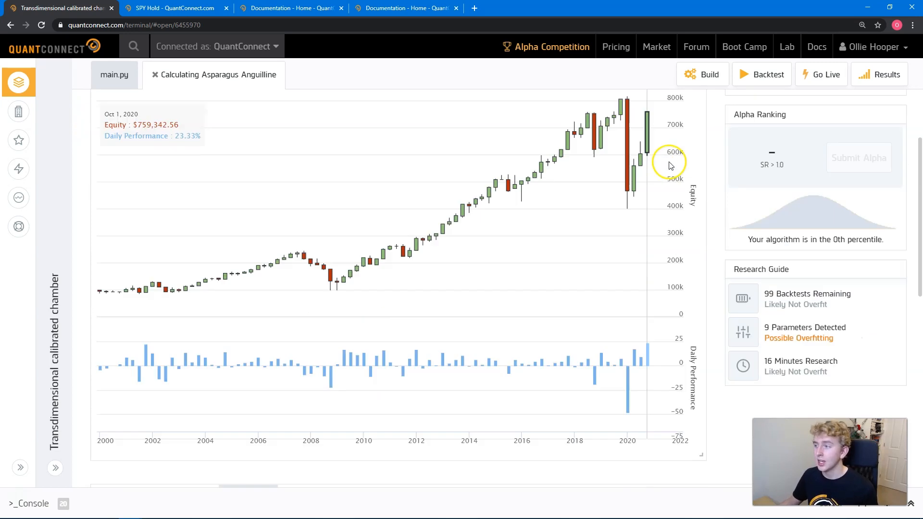
pyautogui.click(248, 202)
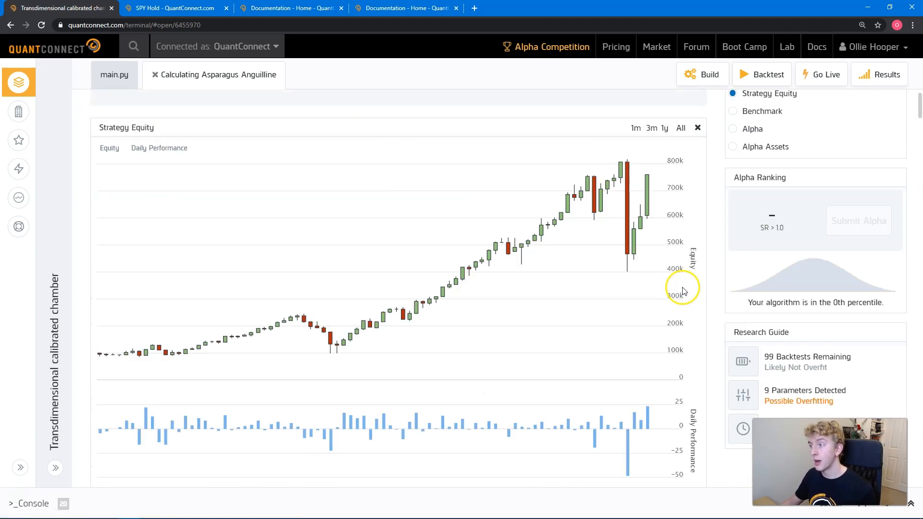
pyautogui.click(171, 9)
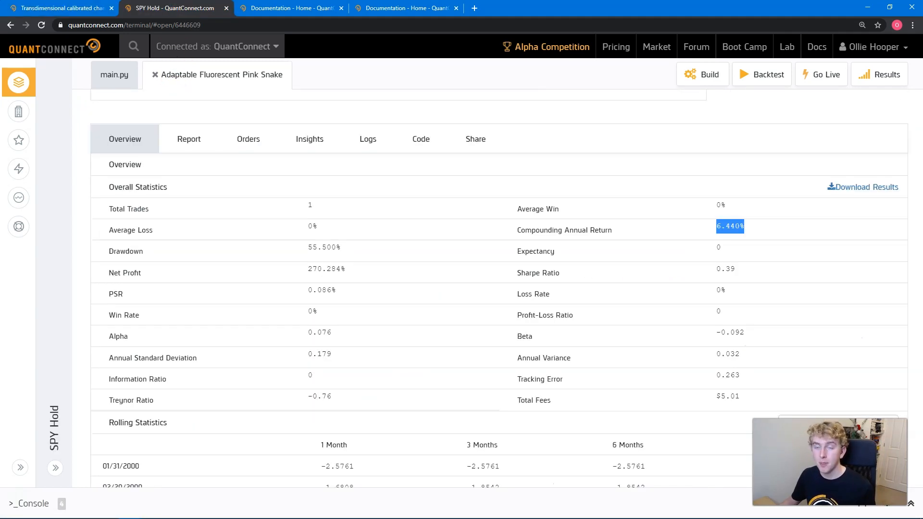